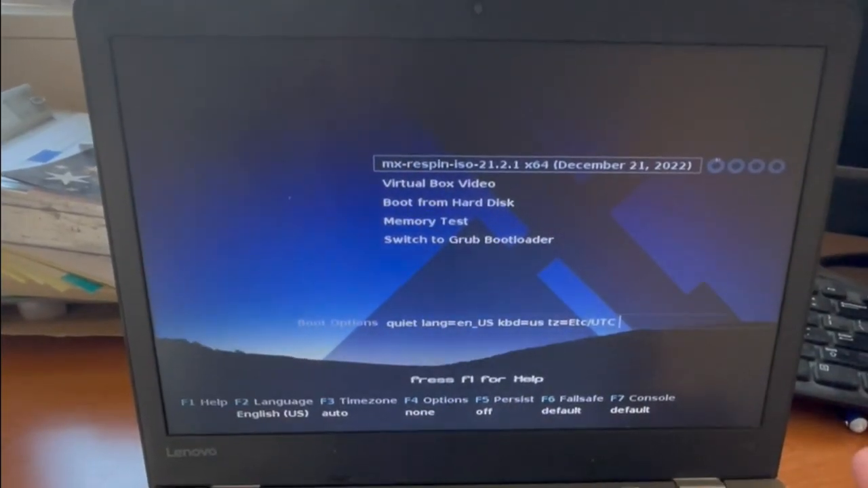
# Boot the mx-respin-iso-21.2.1 x64 entry into the live Cinnamon desktop.
pyautogui.press('enter')
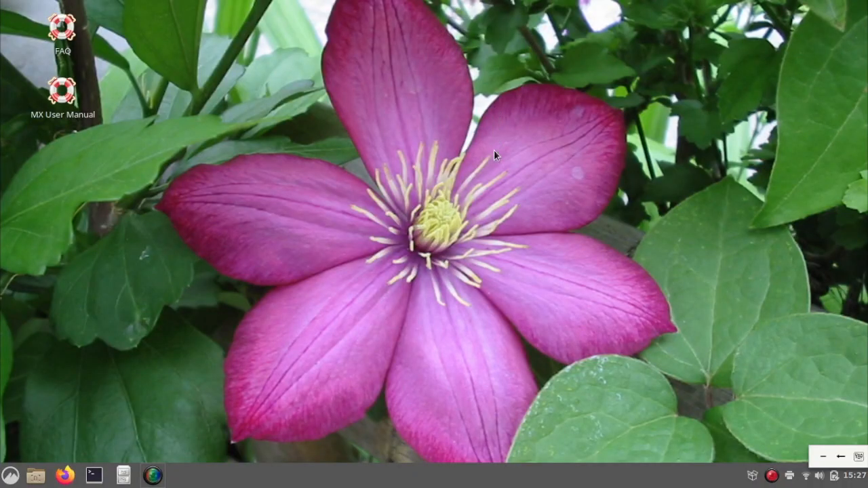
pyautogui.moveTo(621, 205)
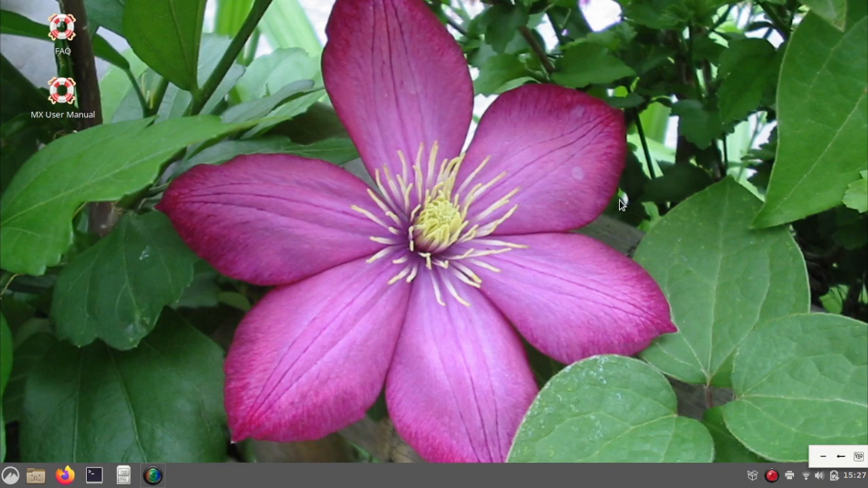
pyautogui.moveTo(379, 283)
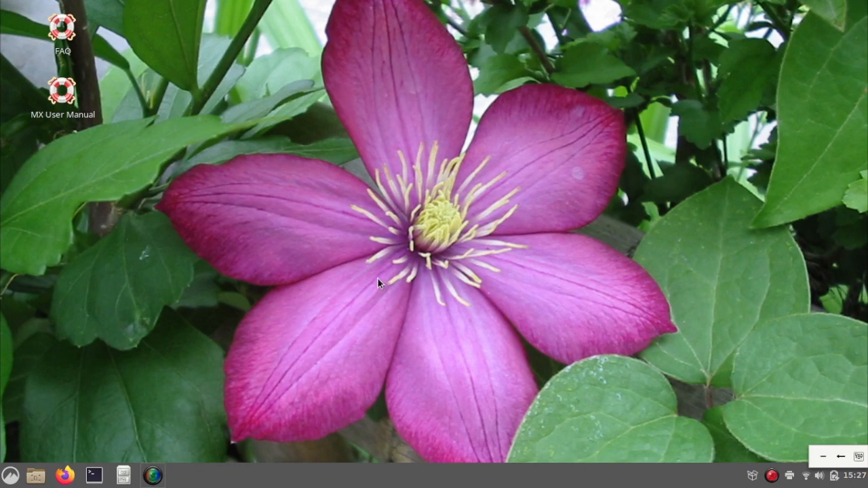
pyautogui.moveTo(68, 405)
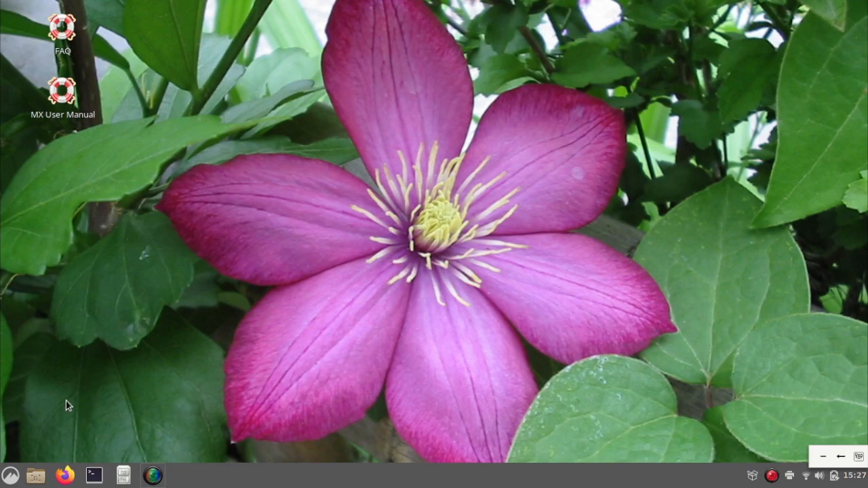
# Bring up the Cinnamon application menu listing the Accessories category utilities.
pyautogui.click(9, 475)
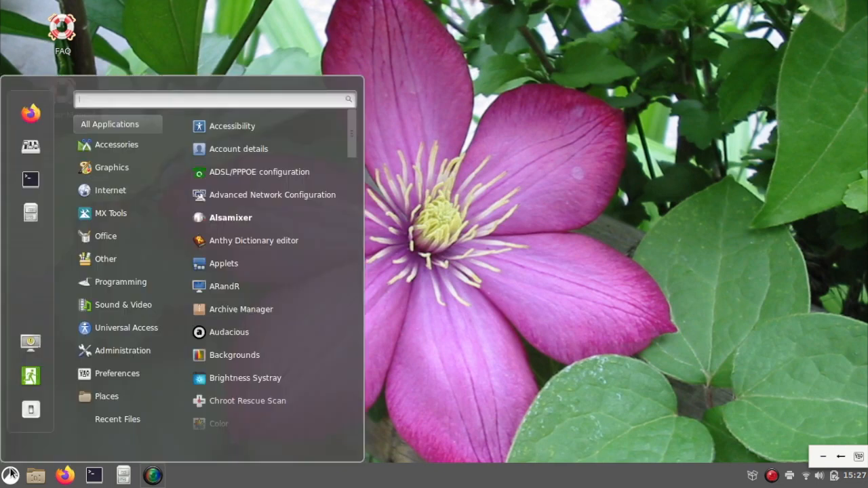
pyautogui.click(111, 213)
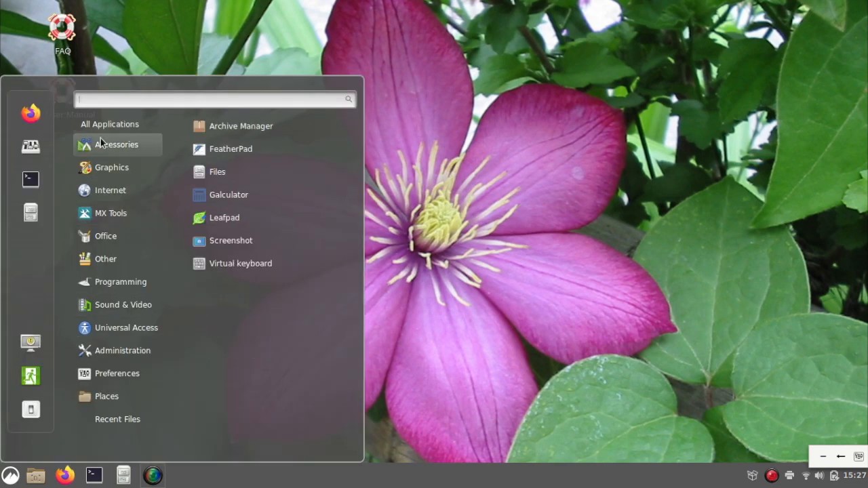
pyautogui.moveTo(231, 148)
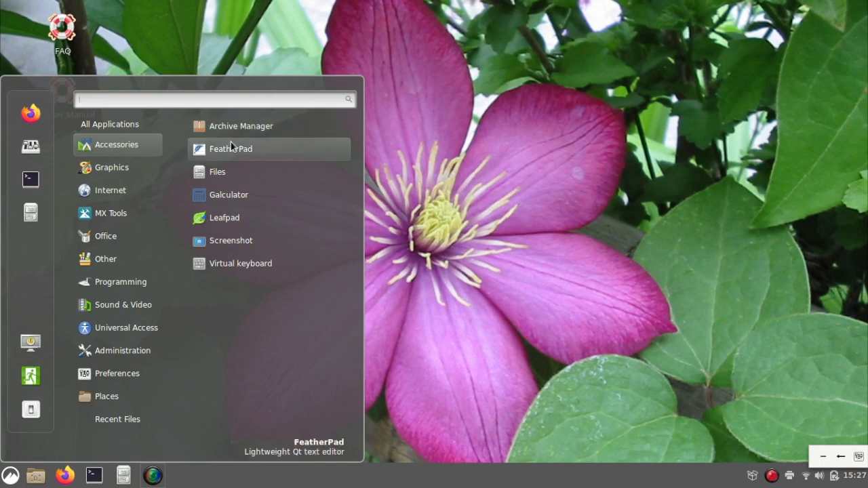
pyautogui.moveTo(224, 217)
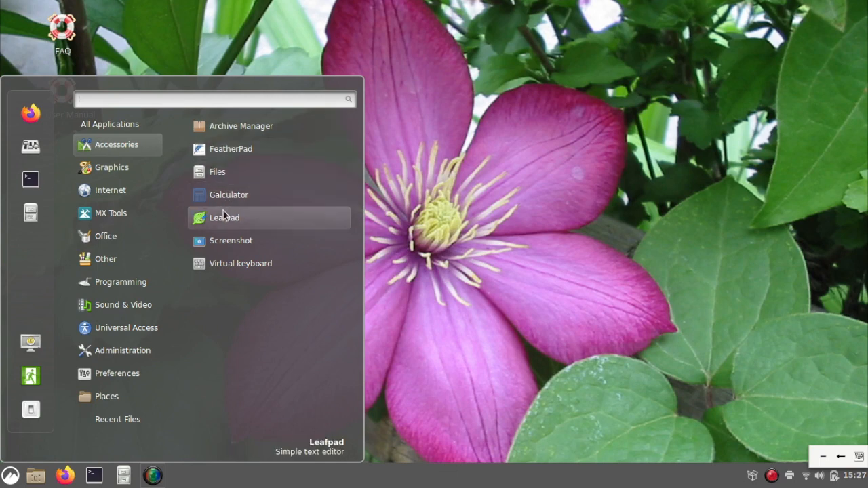
pyautogui.moveTo(230, 148)
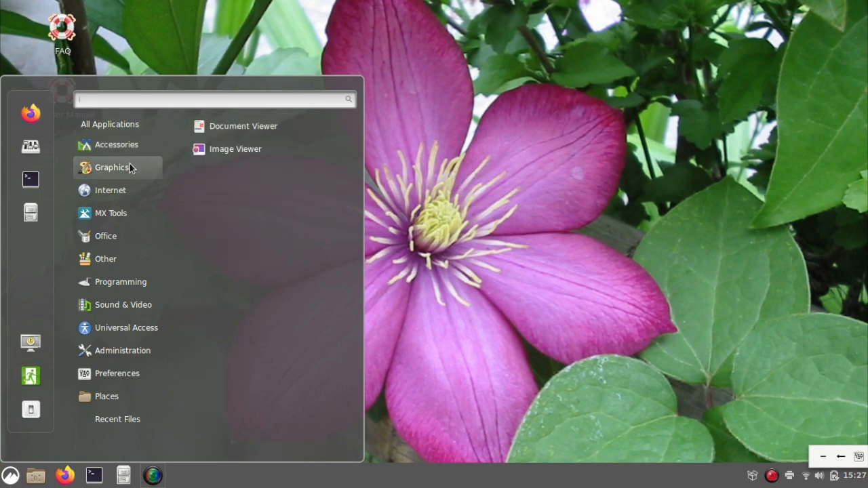
pyautogui.moveTo(243, 126)
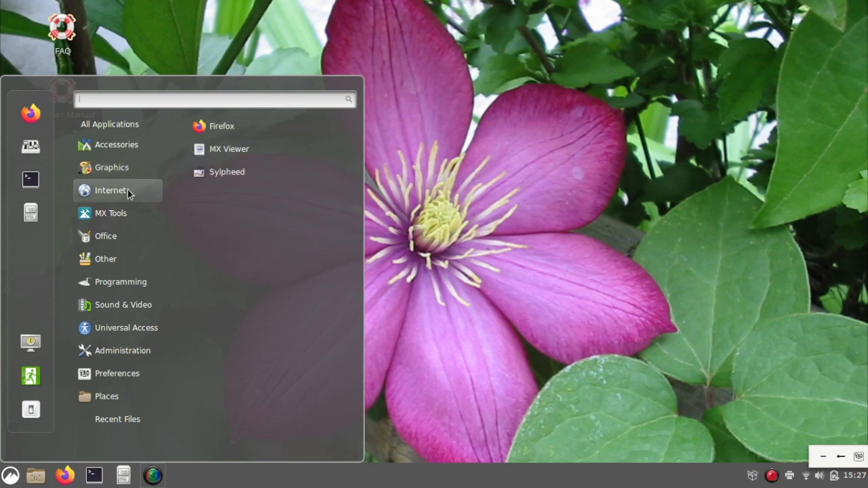
pyautogui.moveTo(278, 148)
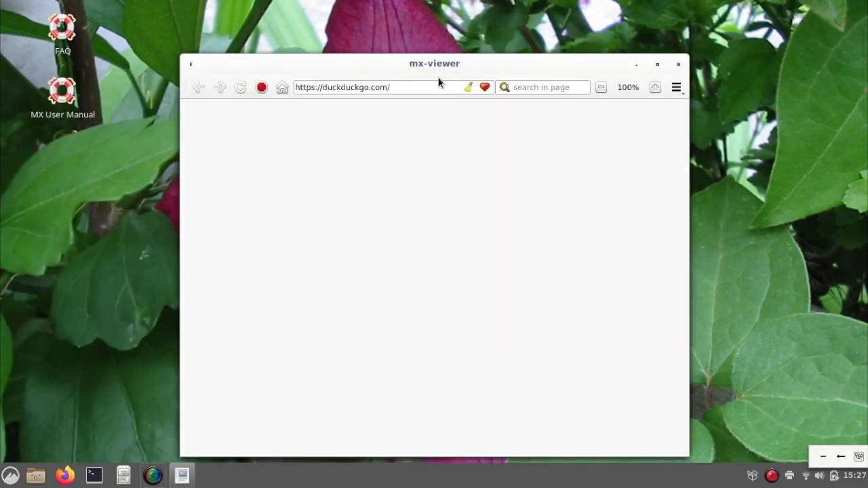
# Load DuckDuckGo, then mxlinux.com, then DuckDuckGo results for MX Viewer maximized.
pyautogui.click(373, 87)
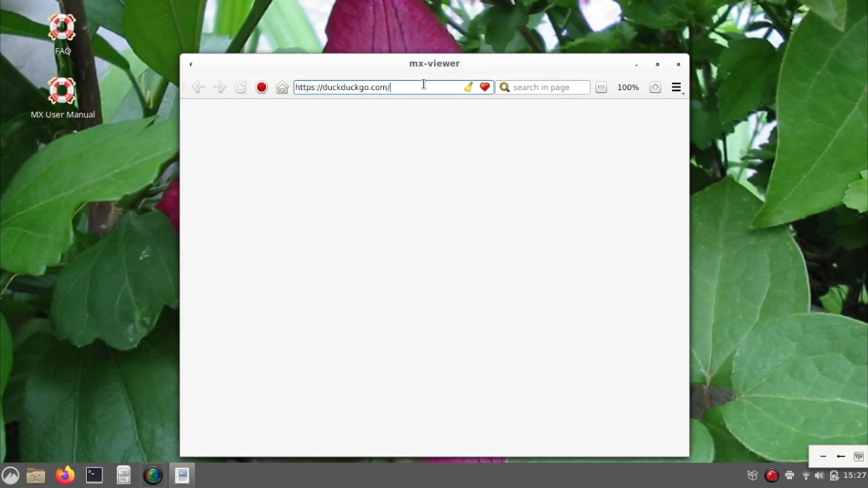
pyautogui.press('Return')
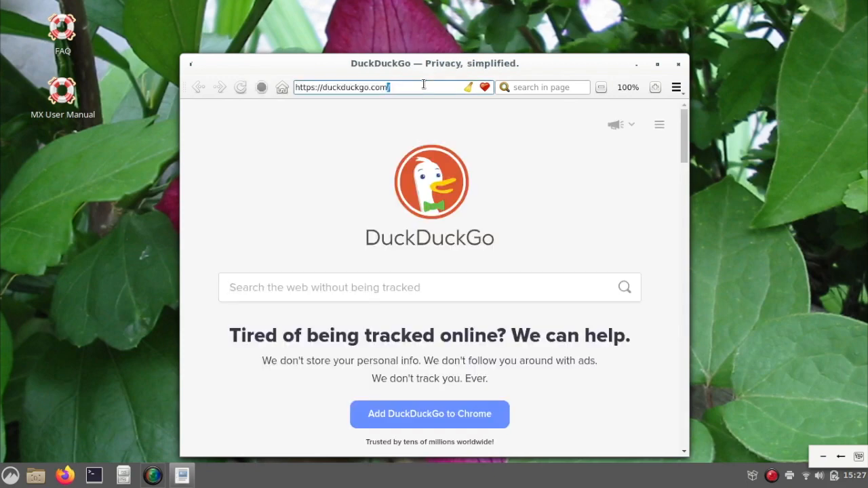
pyautogui.write('mxlinux')
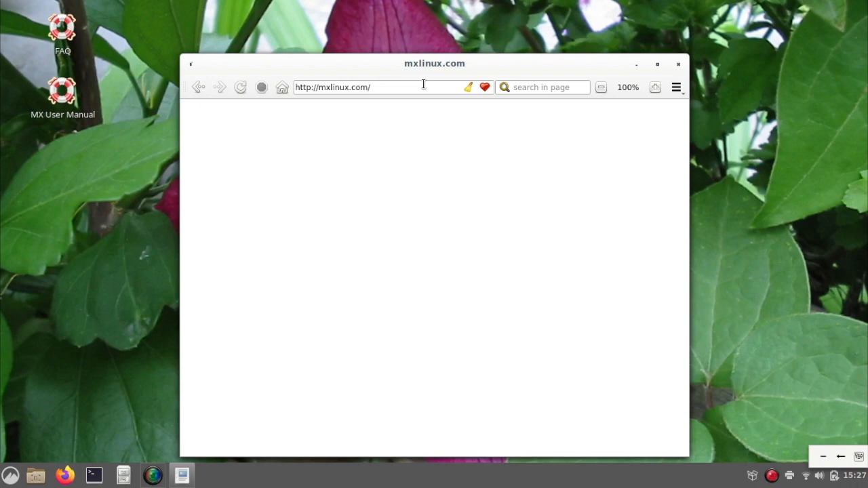
pyautogui.press('Return')
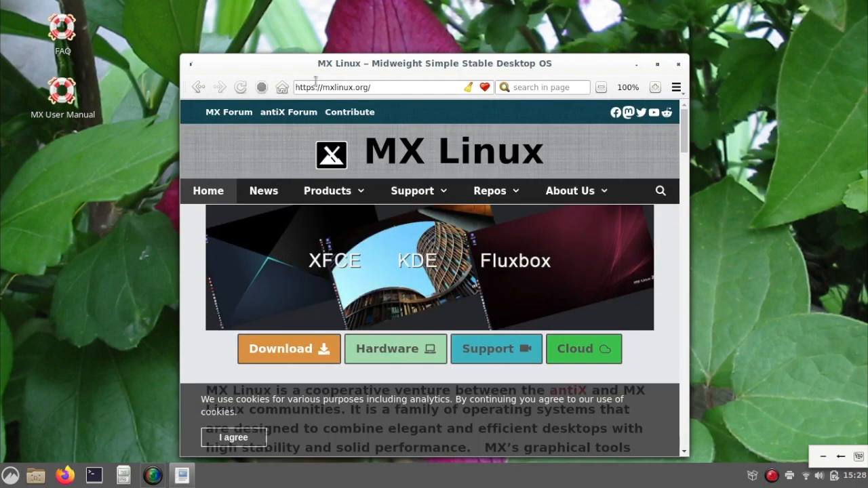
pyautogui.click(233, 438)
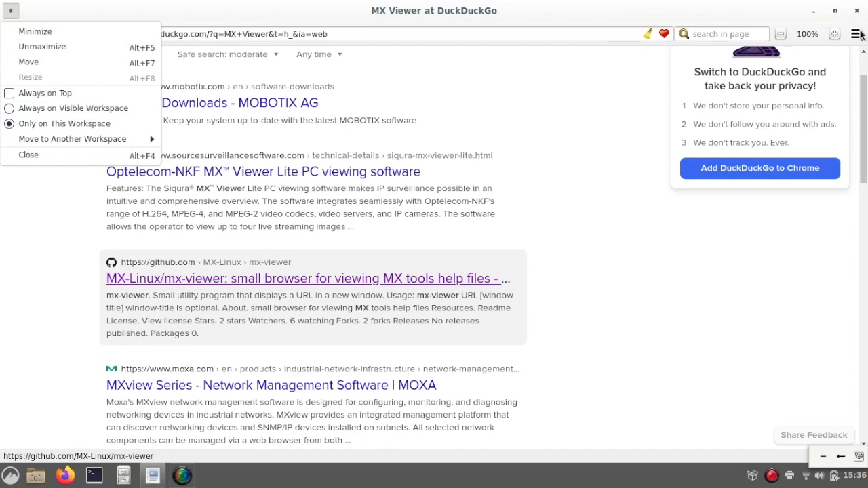
# View the About MX Viewer dialog from the hamburger menu and dismiss it with OK.
pyautogui.click(856, 34)
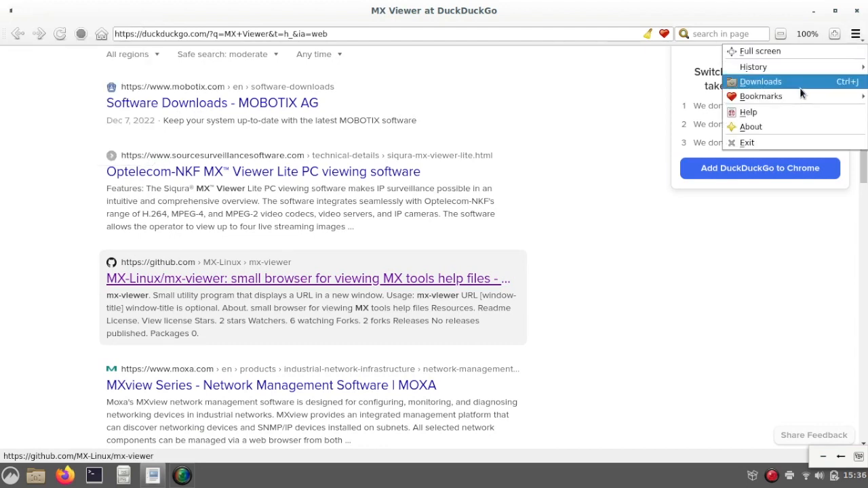
pyautogui.click(751, 127)
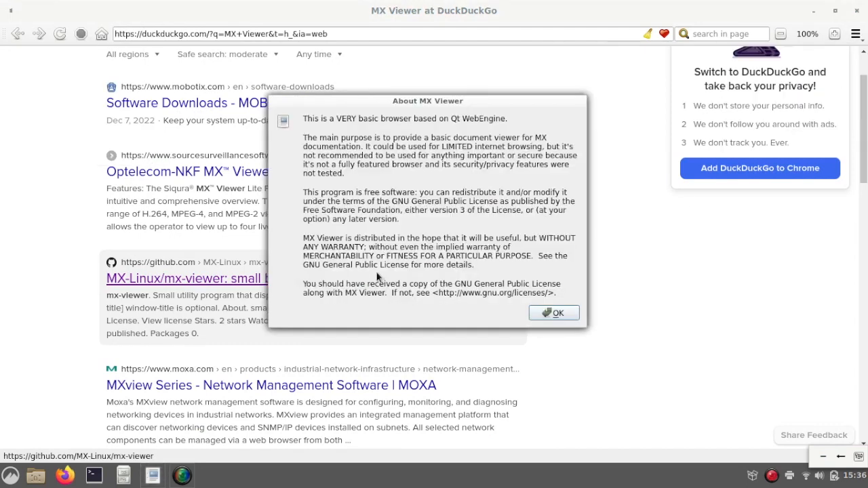
pyautogui.moveTo(381, 155)
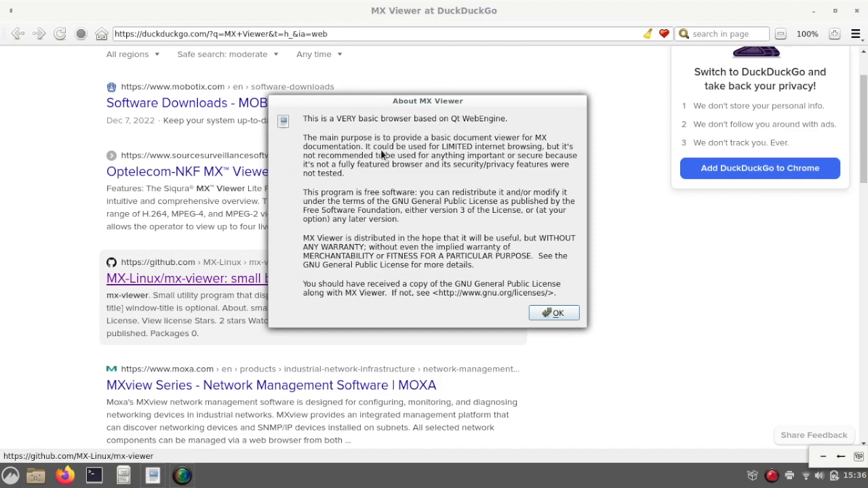
pyautogui.moveTo(379, 175)
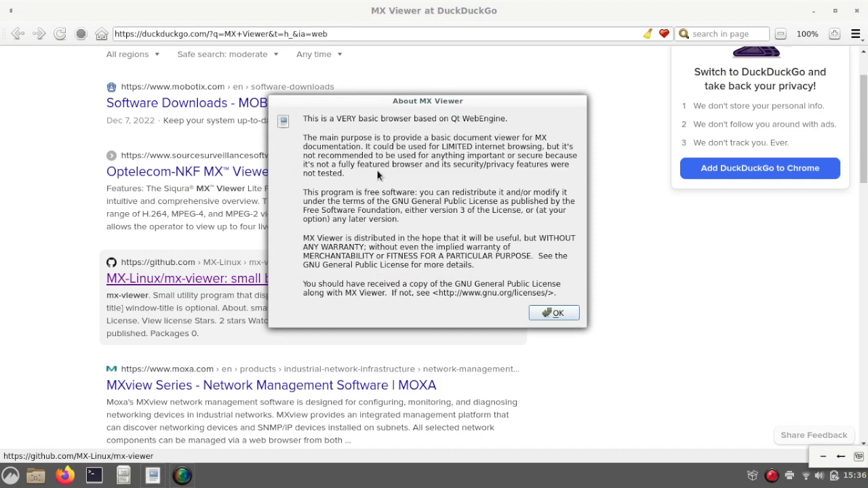
pyautogui.moveTo(377, 54)
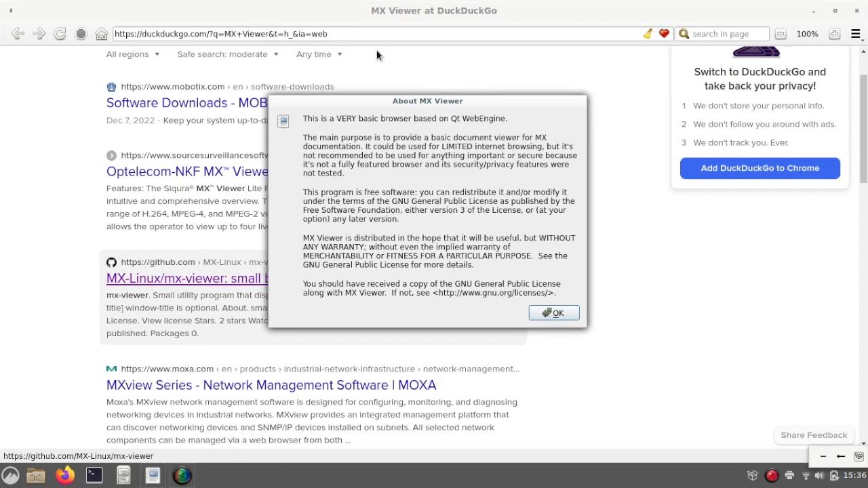
pyautogui.click(554, 312)
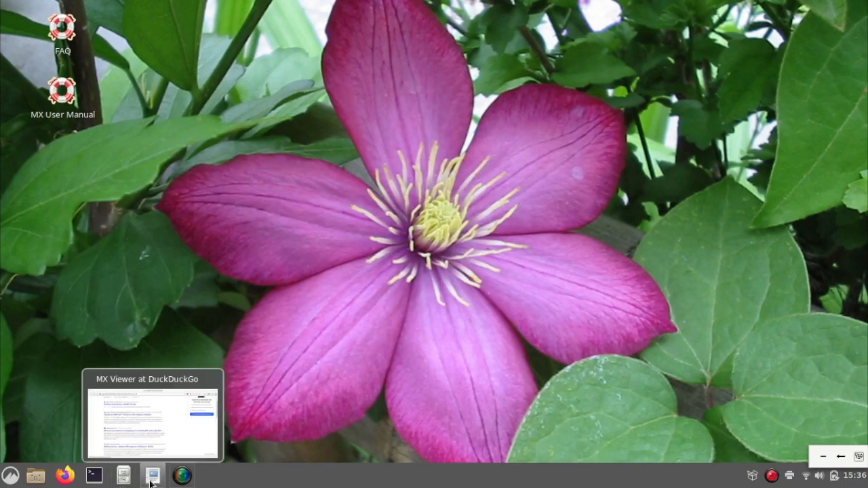
pyautogui.rightClick(152, 475)
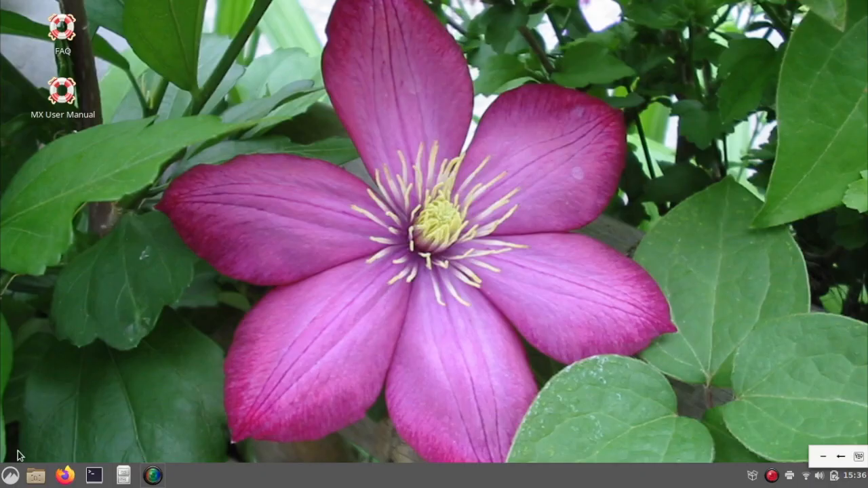
pyautogui.click(10, 475)
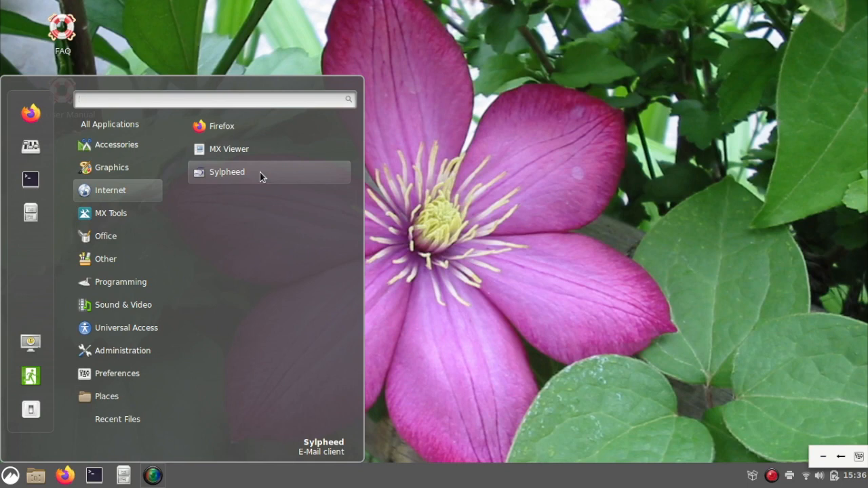
pyautogui.moveTo(175, 181)
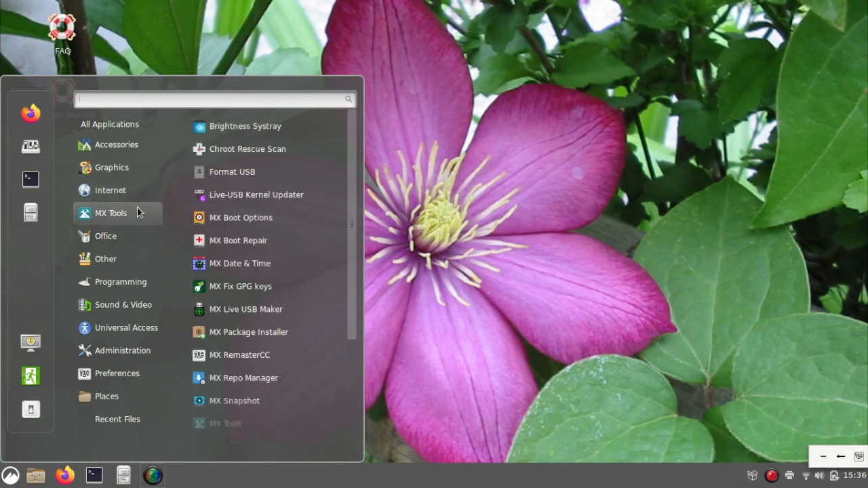
pyautogui.moveTo(263, 148)
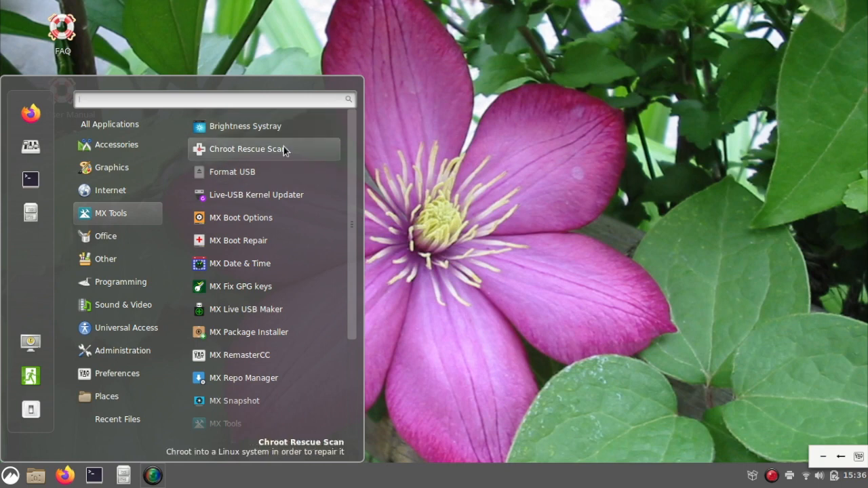
pyautogui.moveTo(265, 241)
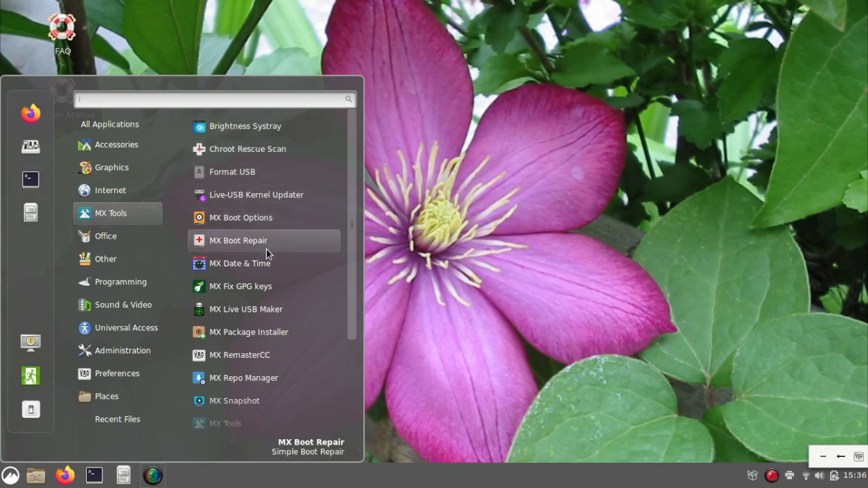
pyautogui.scroll(-3)
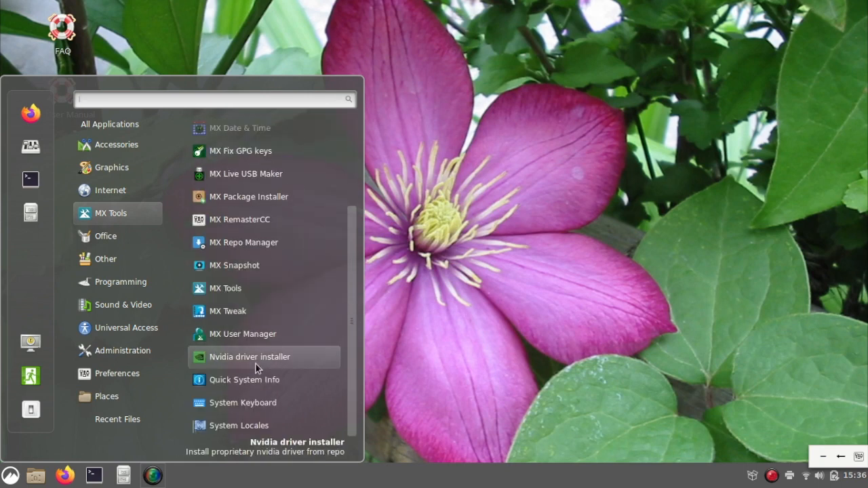
pyautogui.moveTo(263, 310)
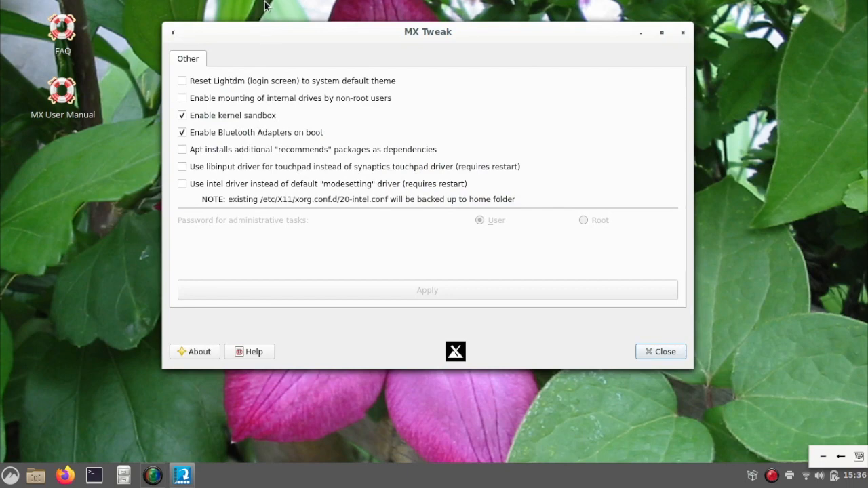
pyautogui.moveTo(418, 125)
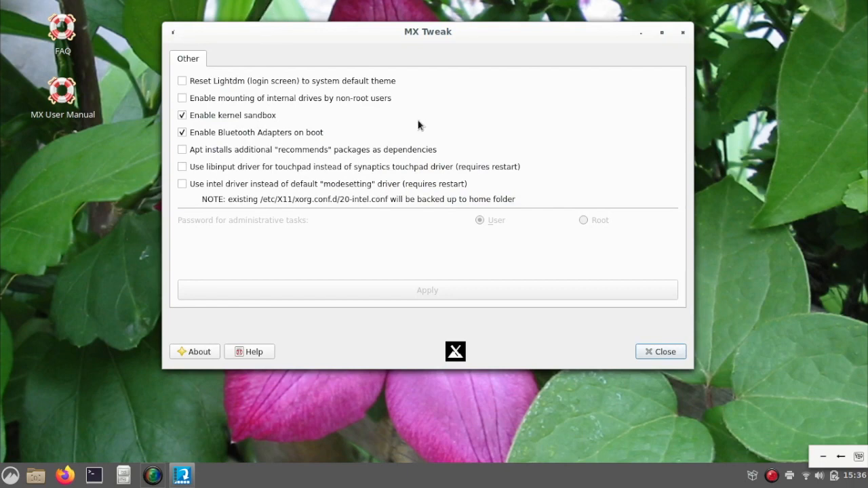
pyautogui.moveTo(684, 36)
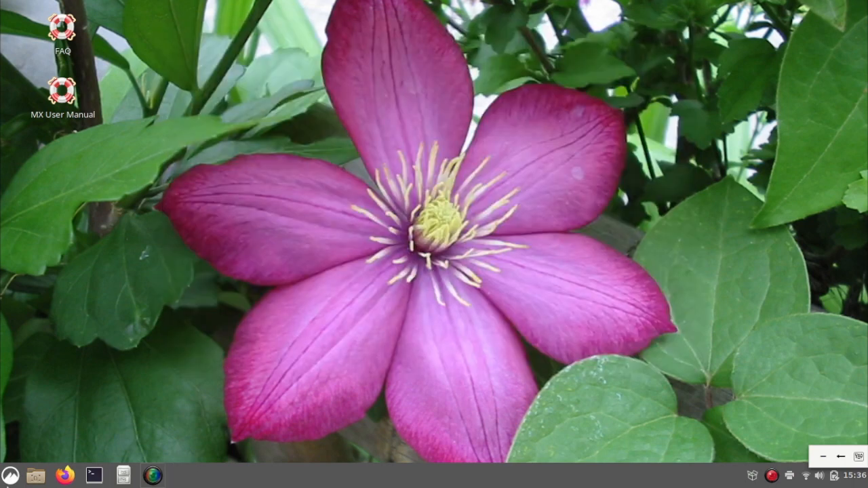
# Search the application menu for 'twe' and 'the' entries, then clear the search.
pyautogui.click(9, 475)
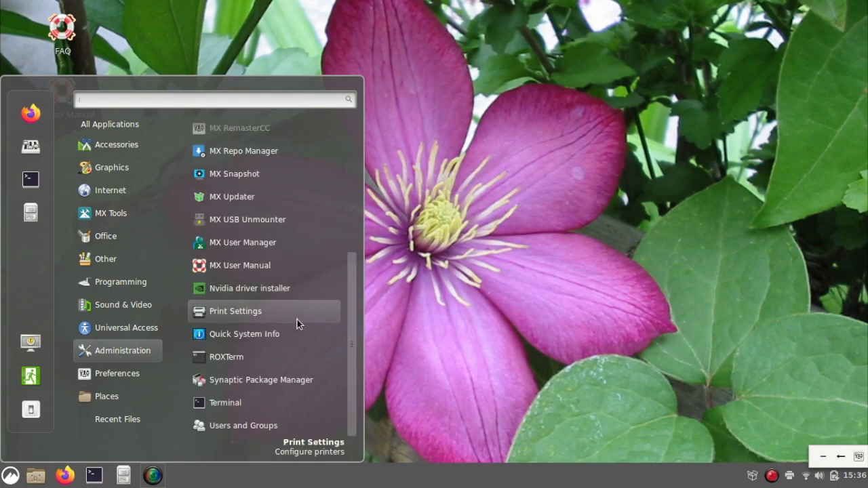
pyautogui.moveTo(170, 139)
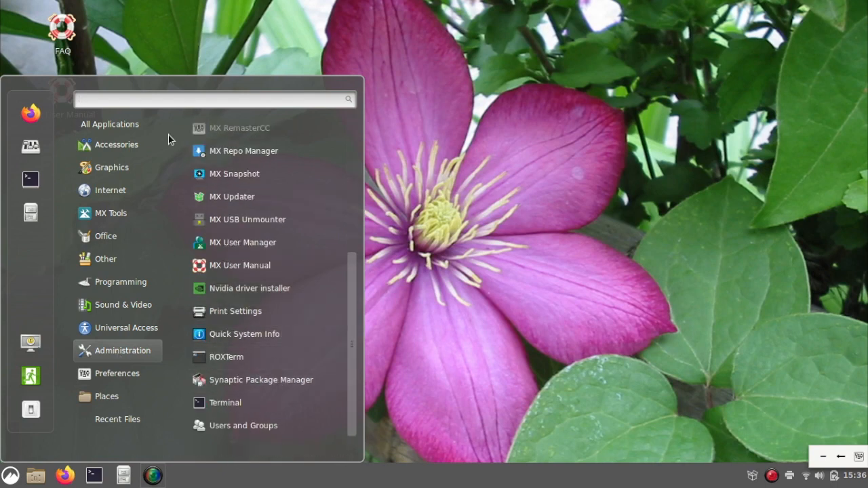
pyautogui.write('twe')
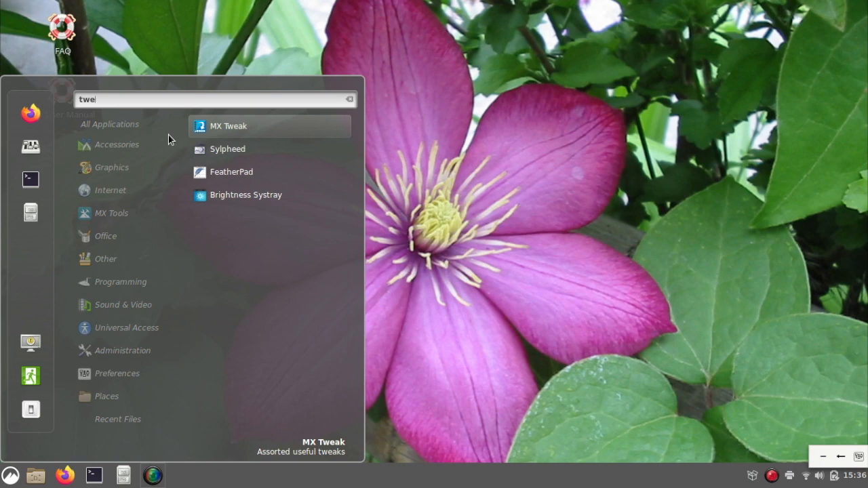
pyautogui.write('the')
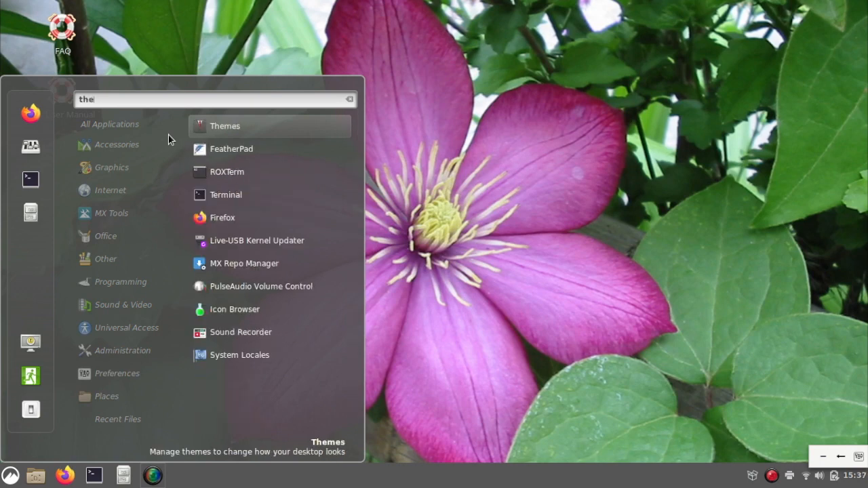
pyautogui.press('BackSpace')
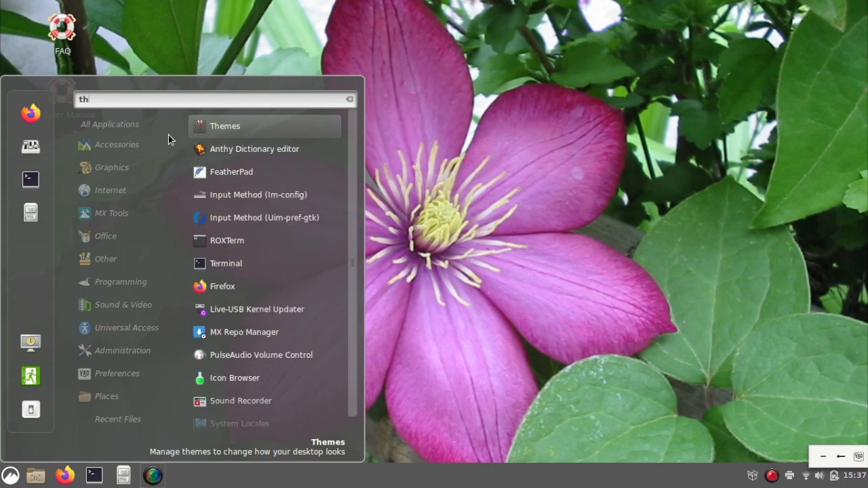
pyautogui.click(350, 99)
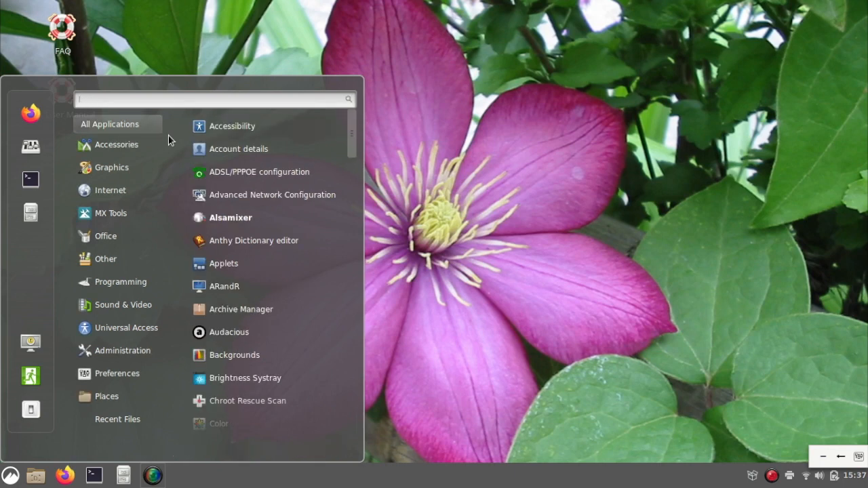
# List the MX Tools category's utilities in the menu.
pyautogui.click(110, 213)
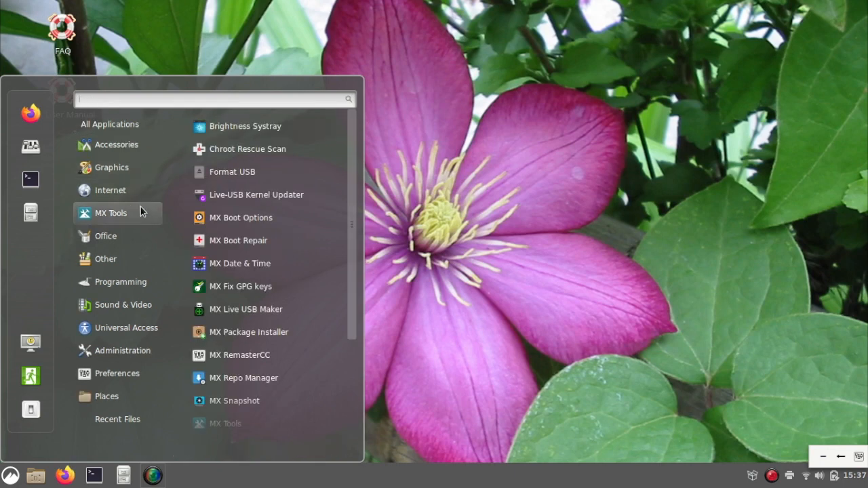
pyautogui.moveTo(258, 355)
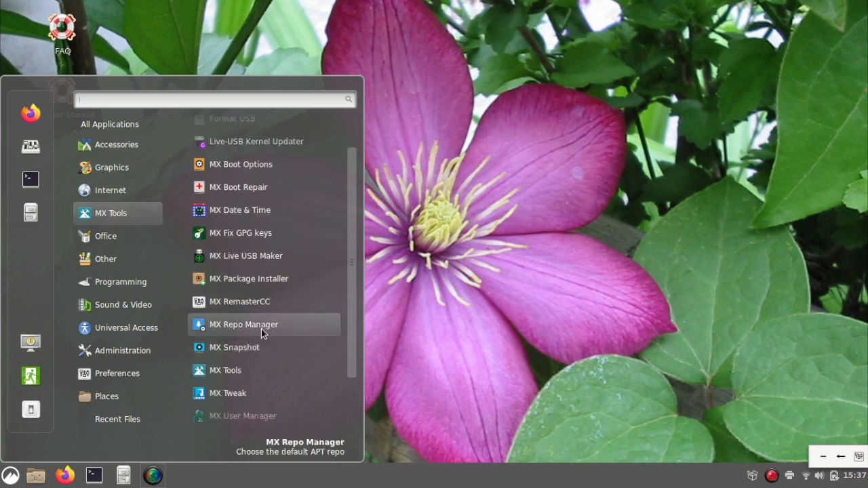
pyautogui.moveTo(264, 348)
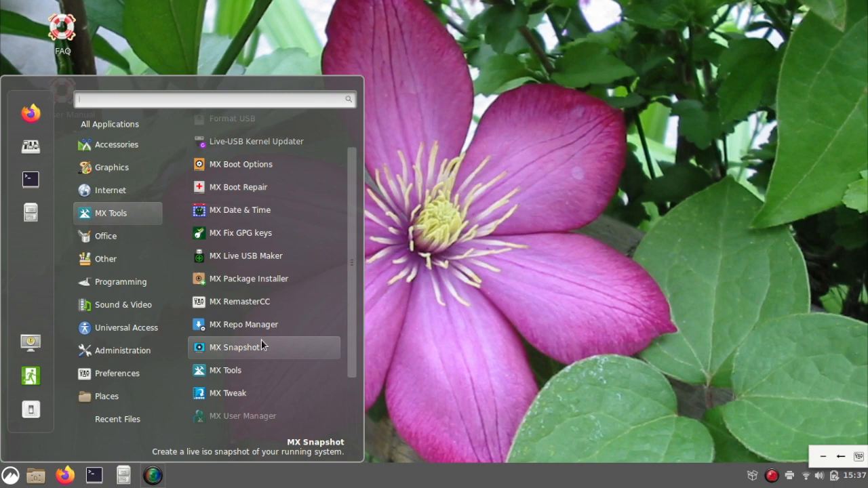
# Launch the MX Linux Users Manual from the menu, close its viewer, and reopen the menu.
pyautogui.scroll(-3)
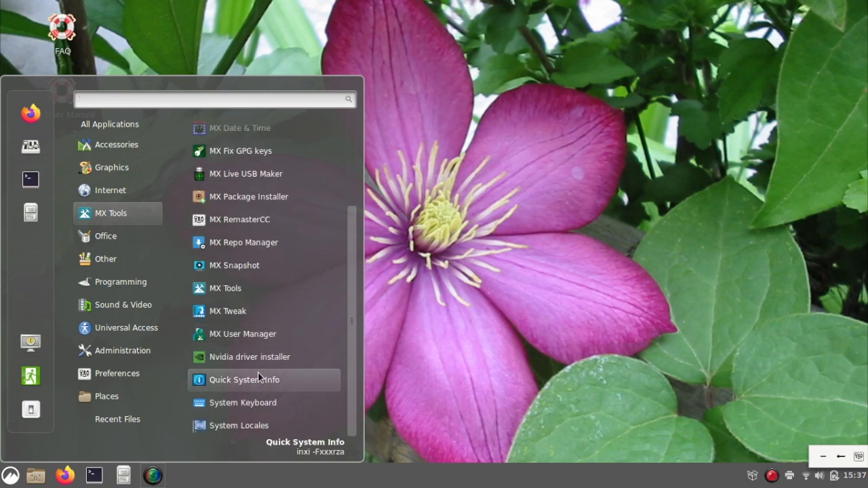
pyautogui.moveTo(265, 357)
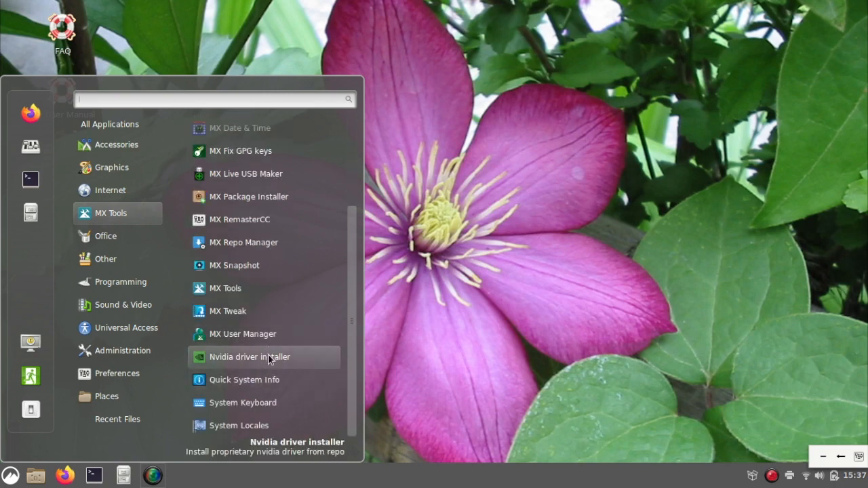
pyautogui.moveTo(255, 425)
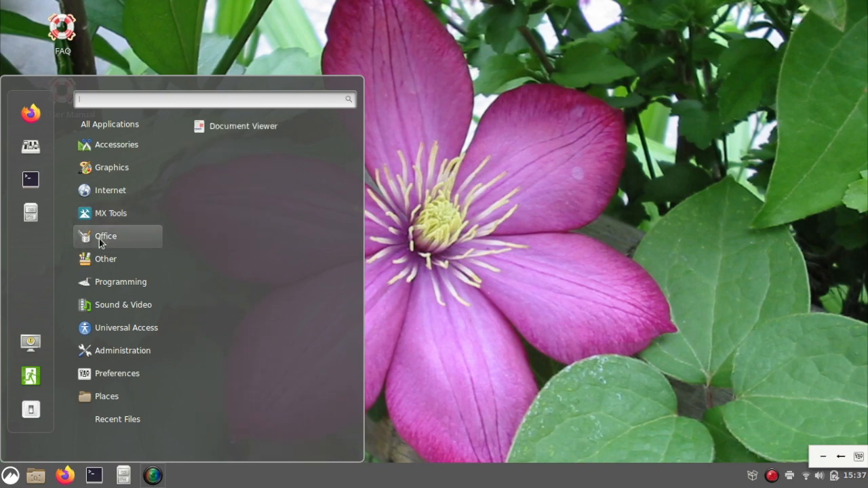
pyautogui.moveTo(106, 259)
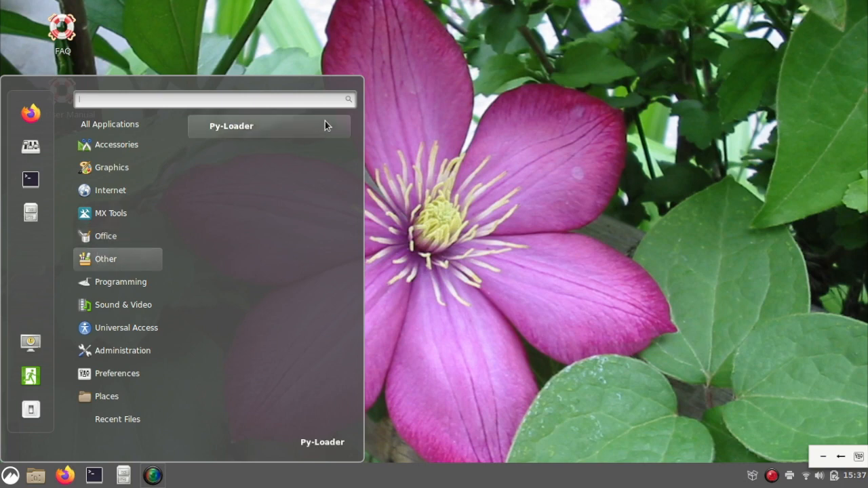
pyautogui.moveTo(121, 281)
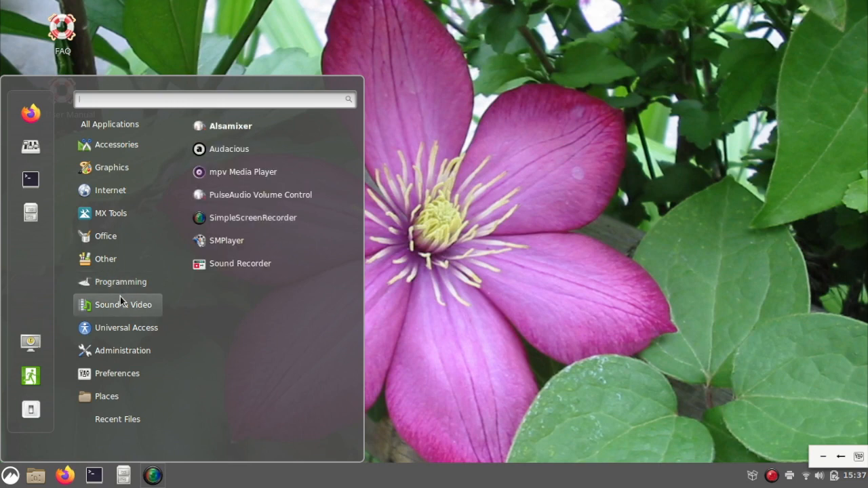
pyautogui.moveTo(126, 328)
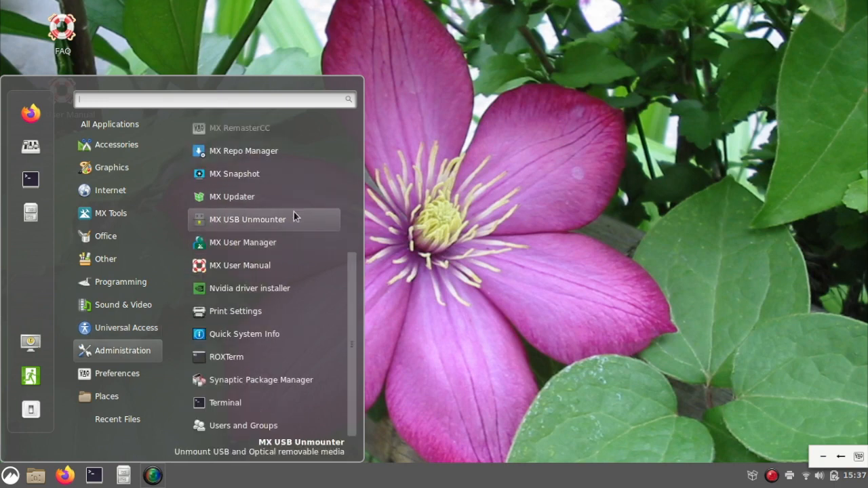
pyautogui.click(239, 265)
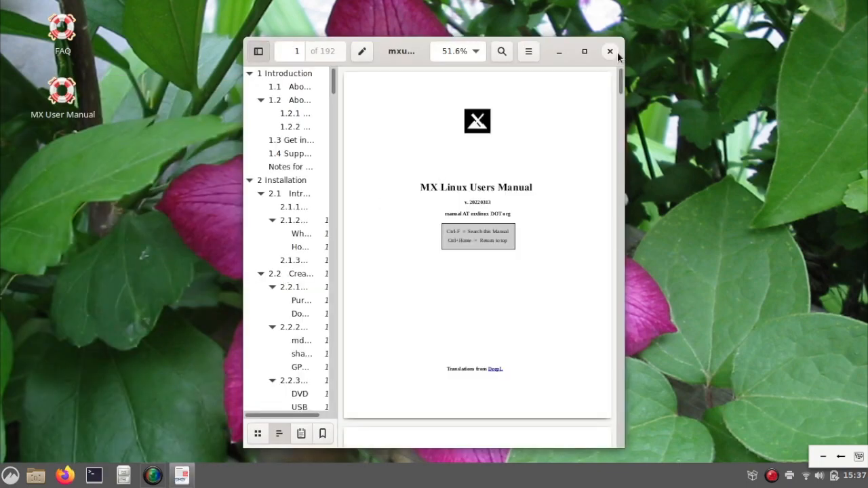
pyautogui.click(609, 51)
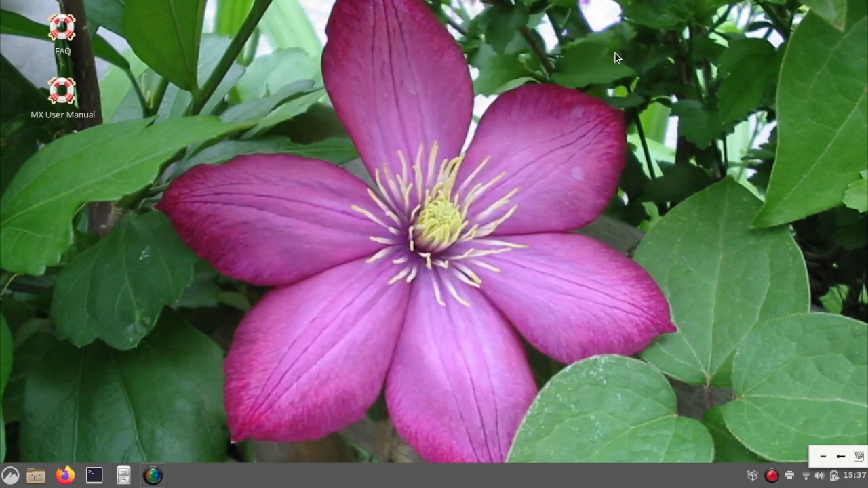
pyautogui.click(10, 475)
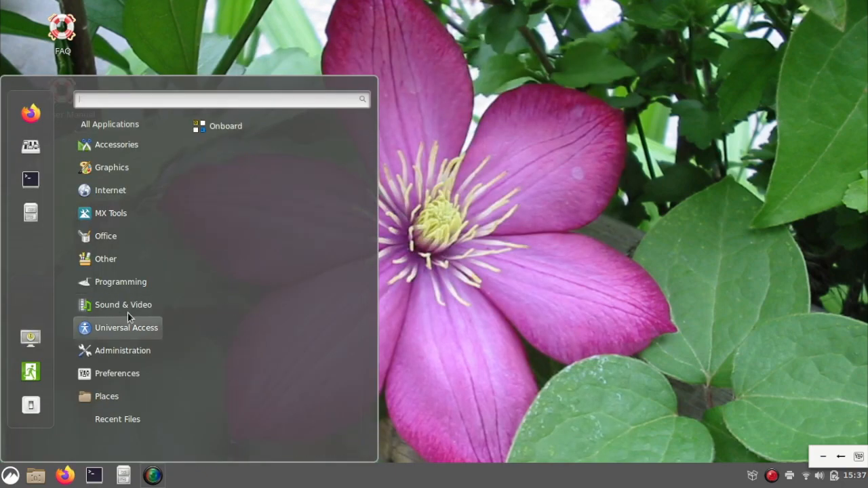
# Show the Preferences settings and scroll to Themes, Window Tiling and Workspaces.
pyautogui.click(116, 373)
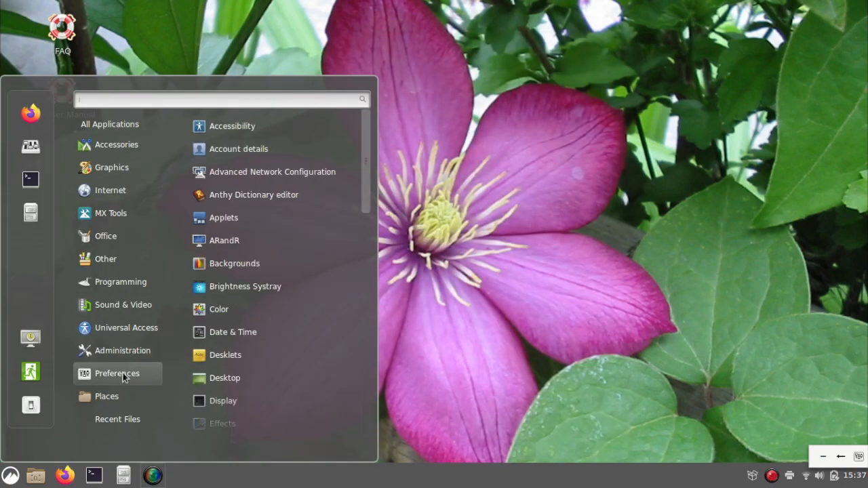
pyautogui.moveTo(292, 310)
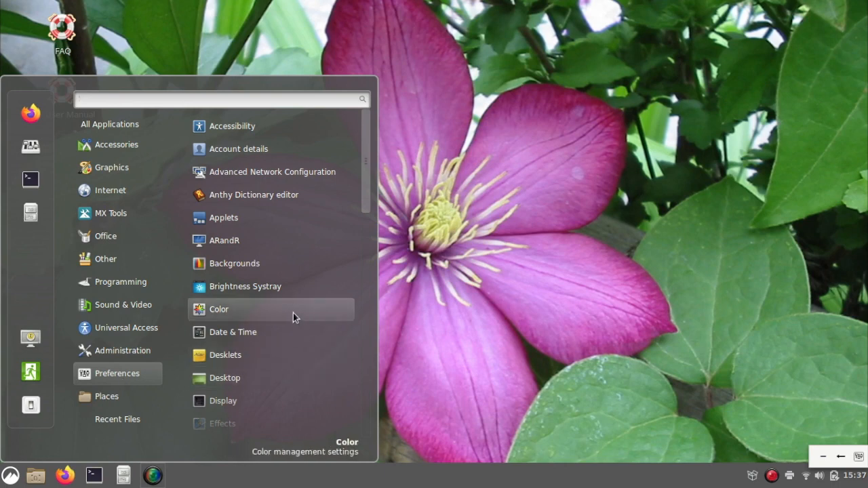
pyautogui.moveTo(302, 240)
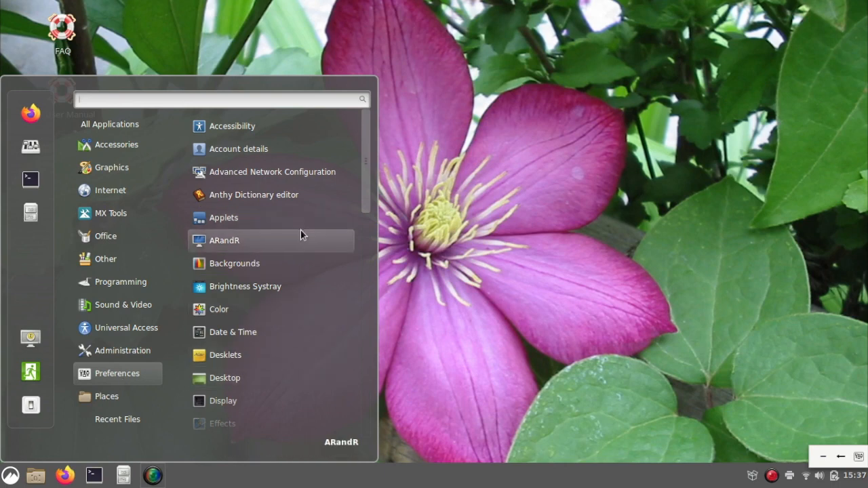
pyautogui.moveTo(295, 286)
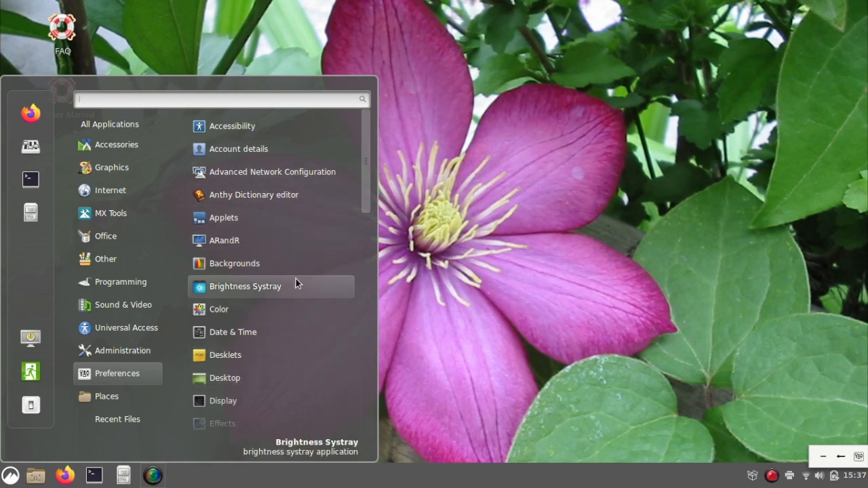
pyautogui.scroll(-3)
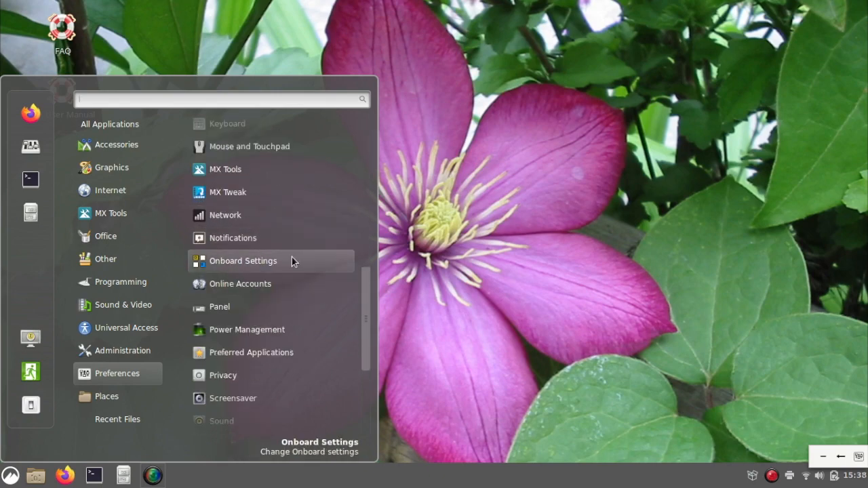
pyautogui.scroll(-3)
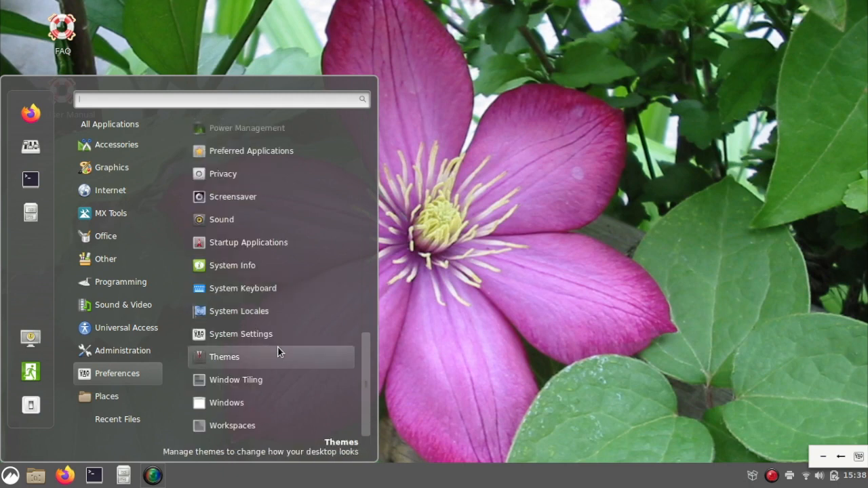
pyautogui.moveTo(271, 405)
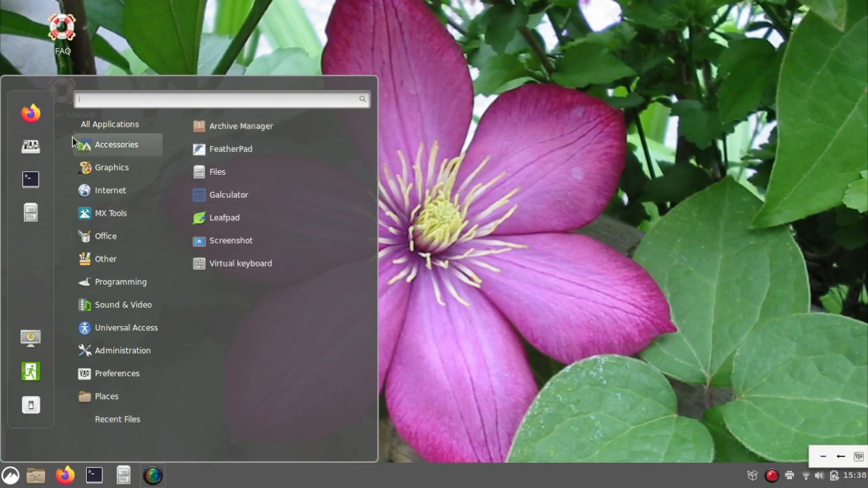
pyautogui.moveTo(31, 146)
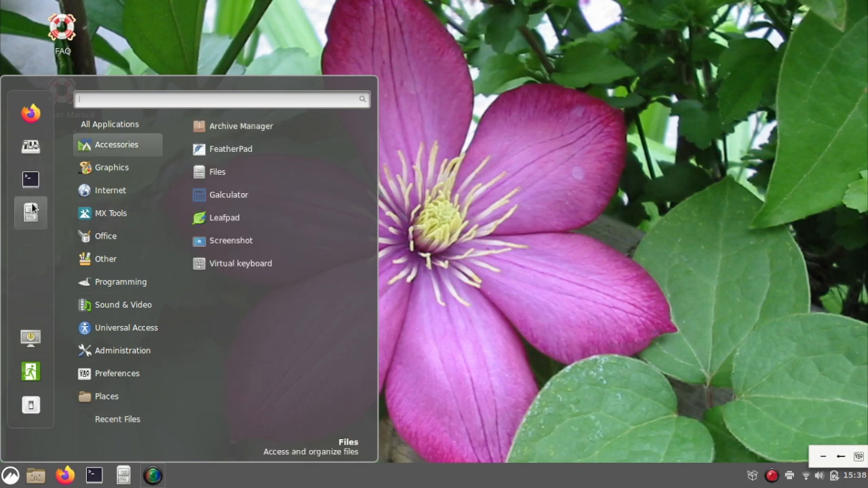
# Launch Nemo at the Home folder and show its About version information from Help.
pyautogui.click(217, 171)
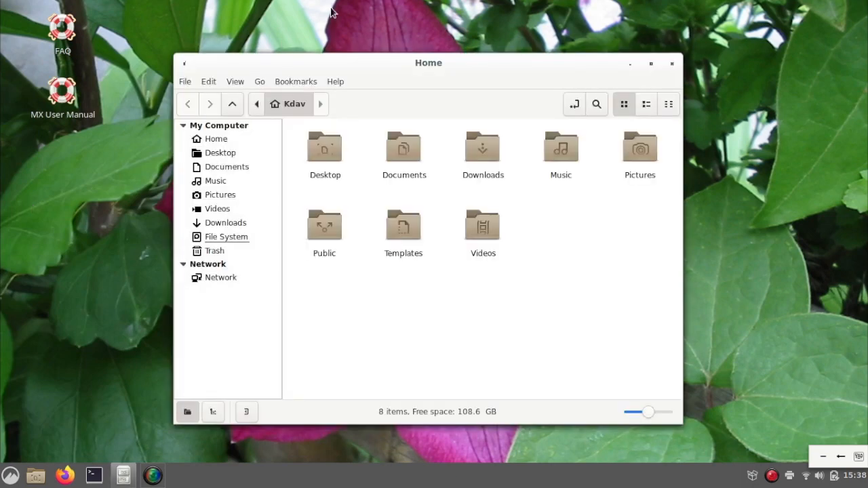
pyautogui.moveTo(141, 46)
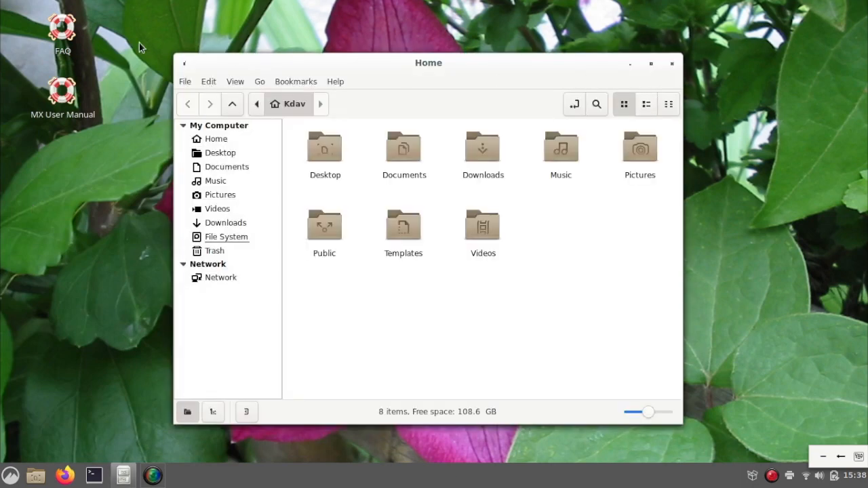
pyautogui.click(184, 81)
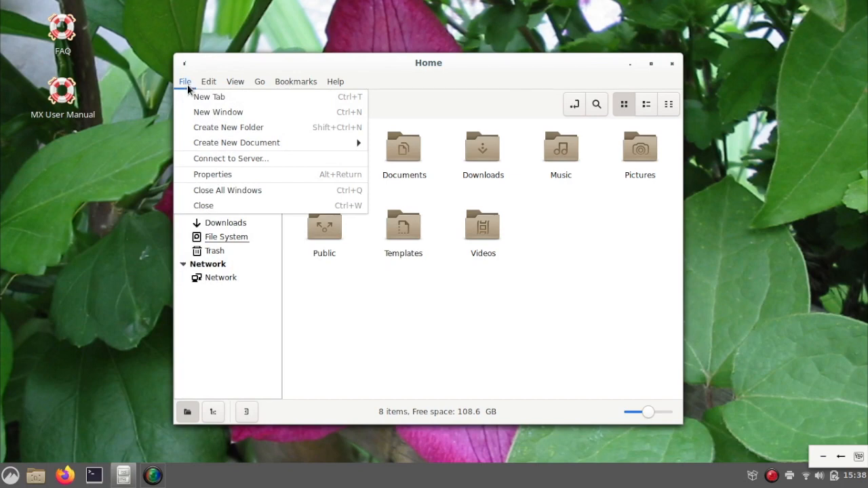
pyautogui.click(336, 81)
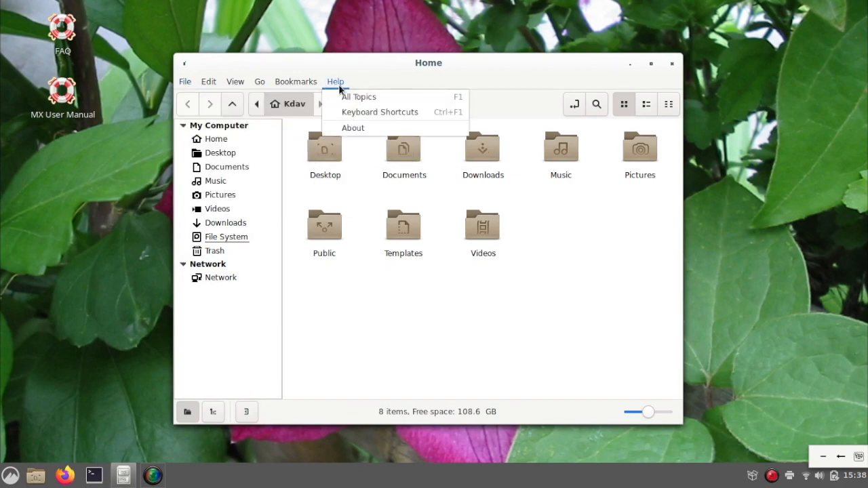
pyautogui.click(353, 127)
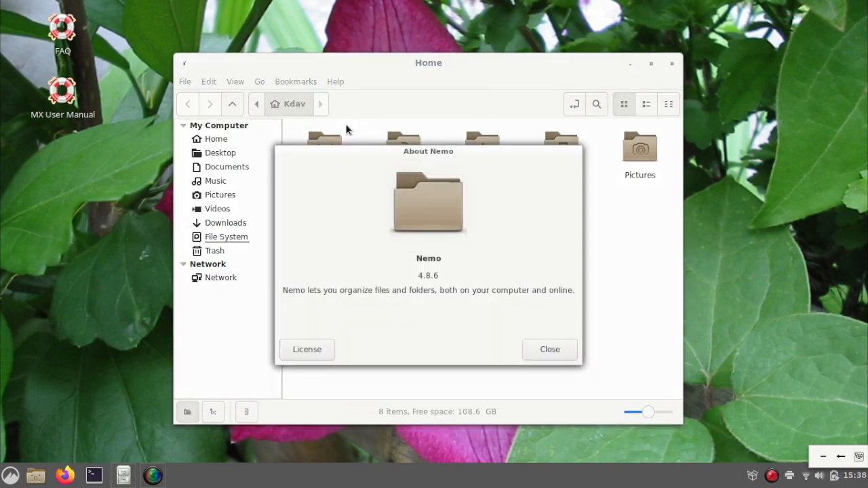
# Dismiss the About Nemo dialog and close the Home folder window.
pyautogui.click(548, 349)
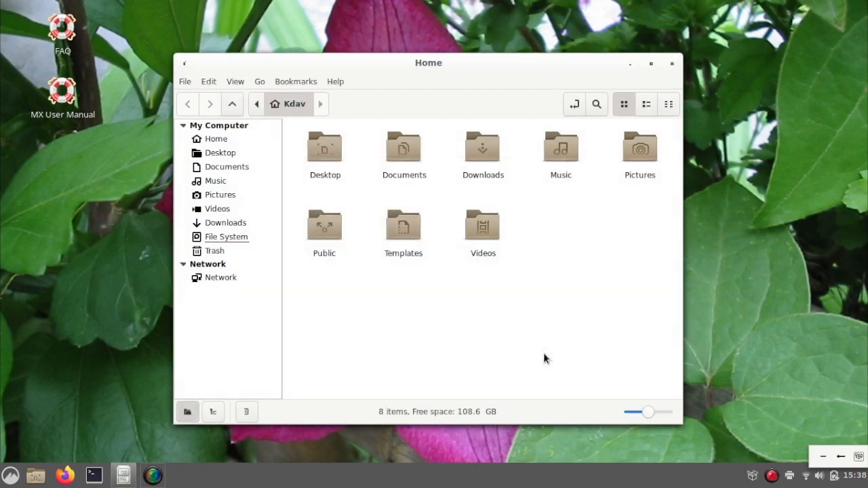
pyautogui.click(650, 63)
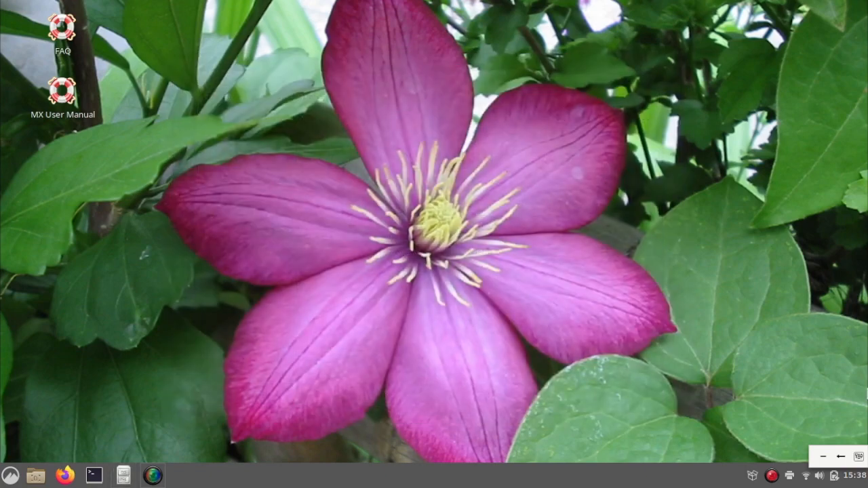
pyautogui.moveTo(858, 459)
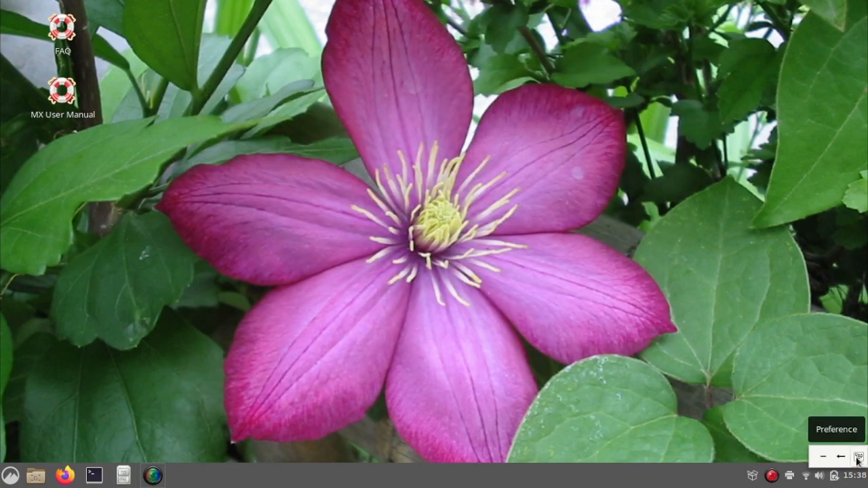
# In uim-pref-gtk3's Toolbar group set Display to Never and save with OK.
pyautogui.click(857, 461)
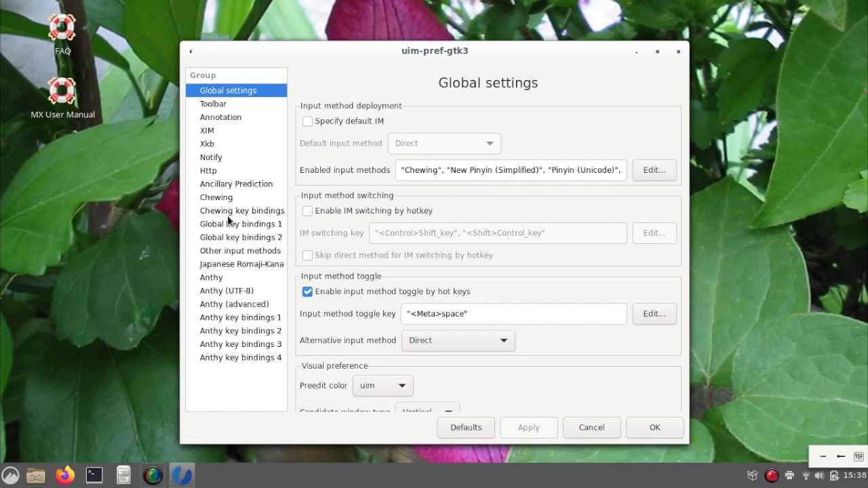
pyautogui.moveTo(562, 287)
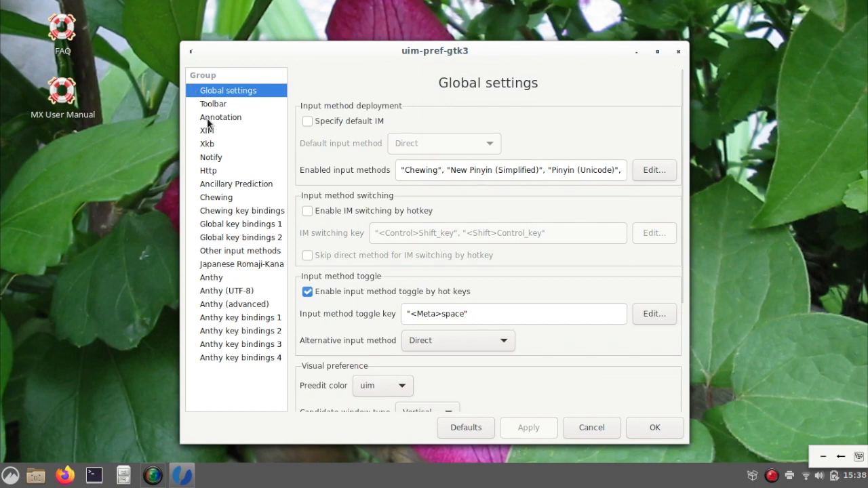
pyautogui.click(213, 104)
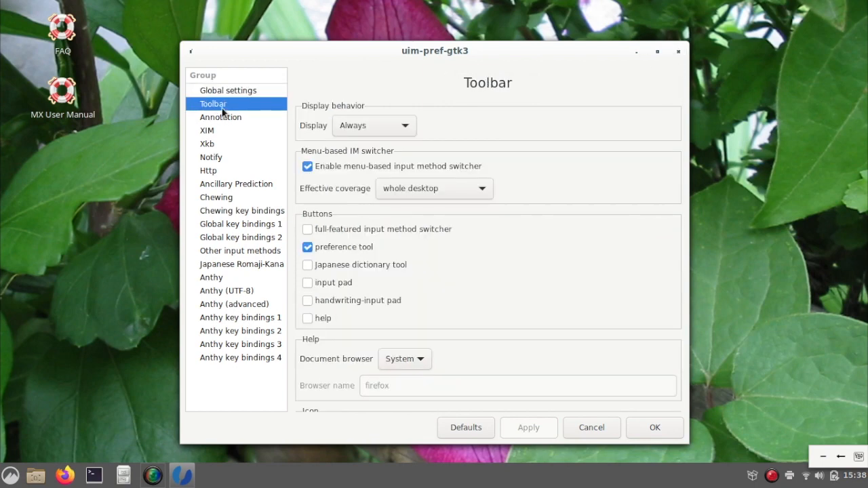
pyautogui.click(374, 125)
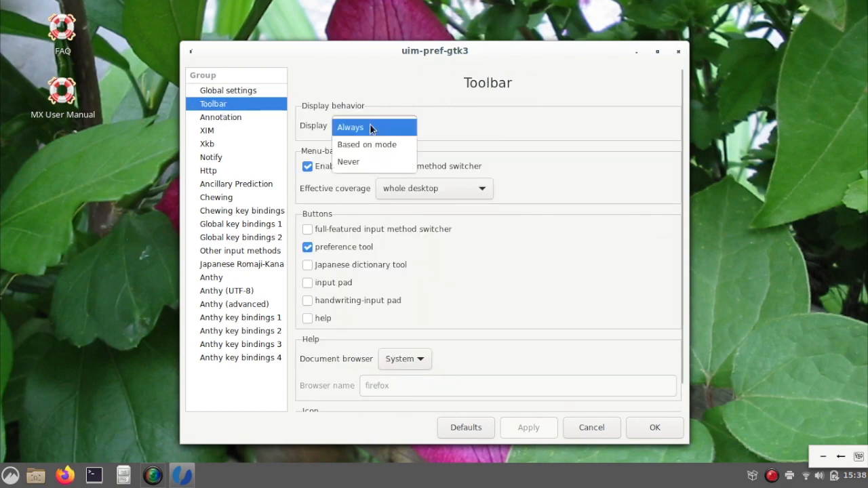
pyautogui.click(348, 161)
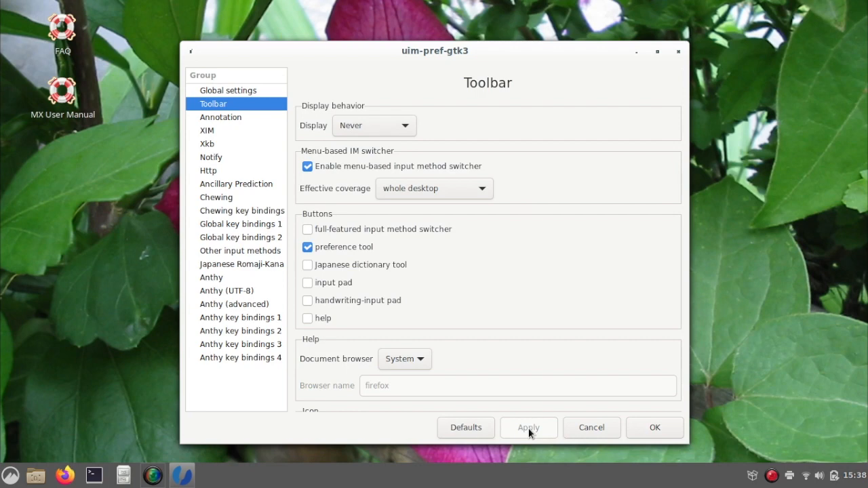
pyautogui.moveTo(654, 428)
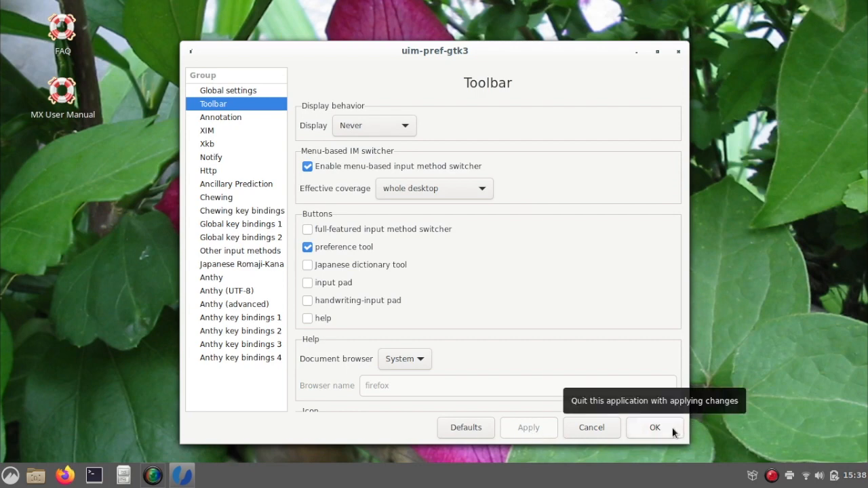
pyautogui.click(654, 427)
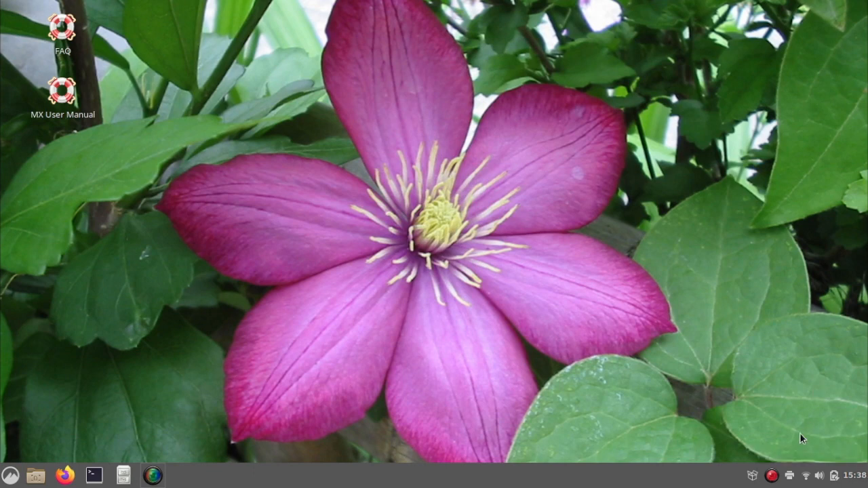
pyautogui.moveTo(74, 470)
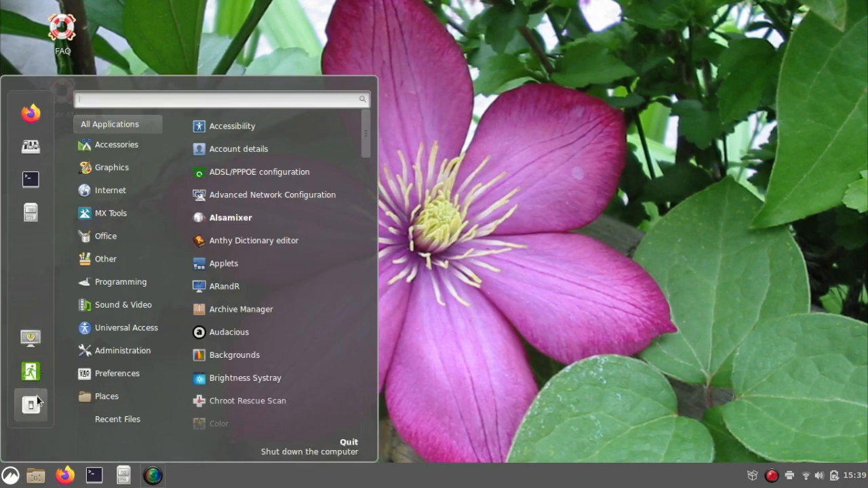
# Browse MX Tools, show all applications, and search the menu for 'mx p'.
pyautogui.click(110, 213)
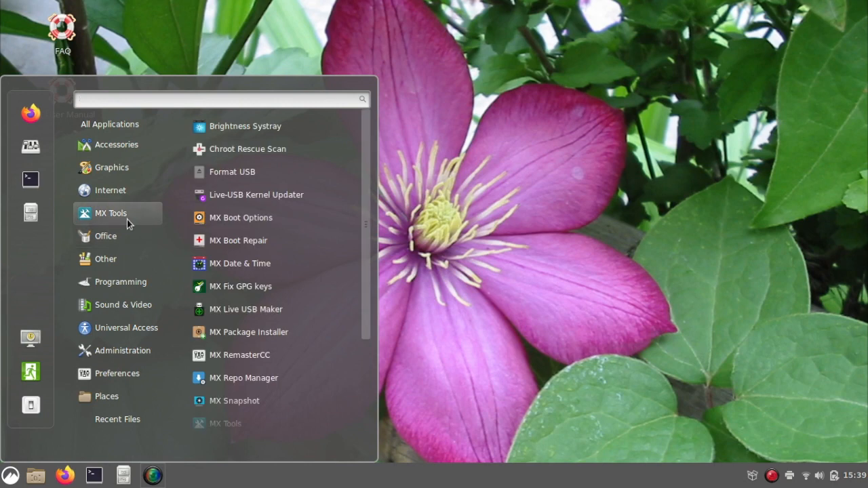
pyautogui.click(109, 124)
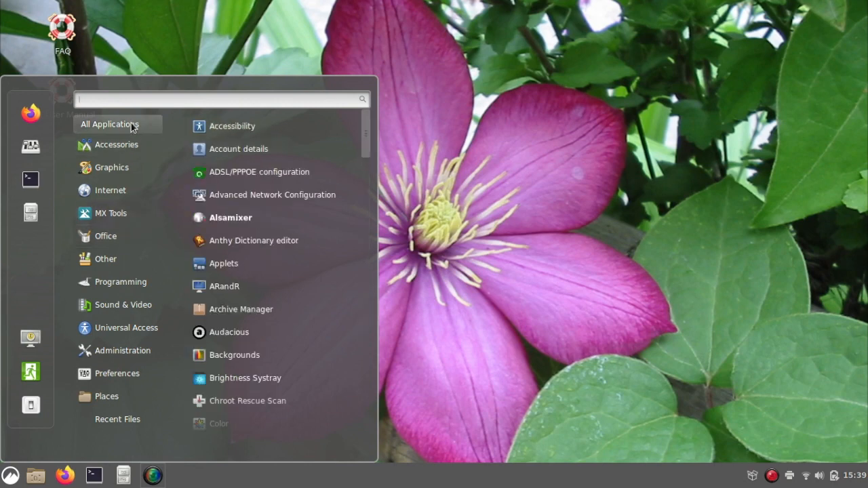
pyautogui.write('mx p')
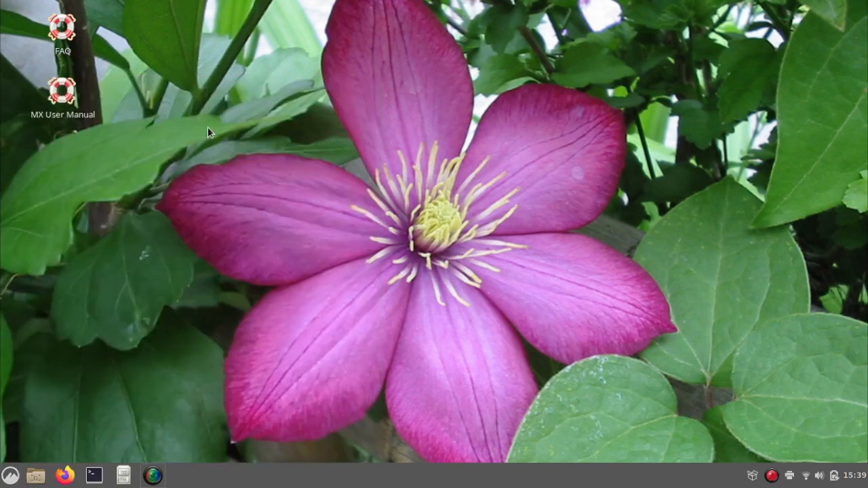
# Launch MX Package Installer and select LibreOffice under Popular Applications' Office category.
pyautogui.click(181, 474)
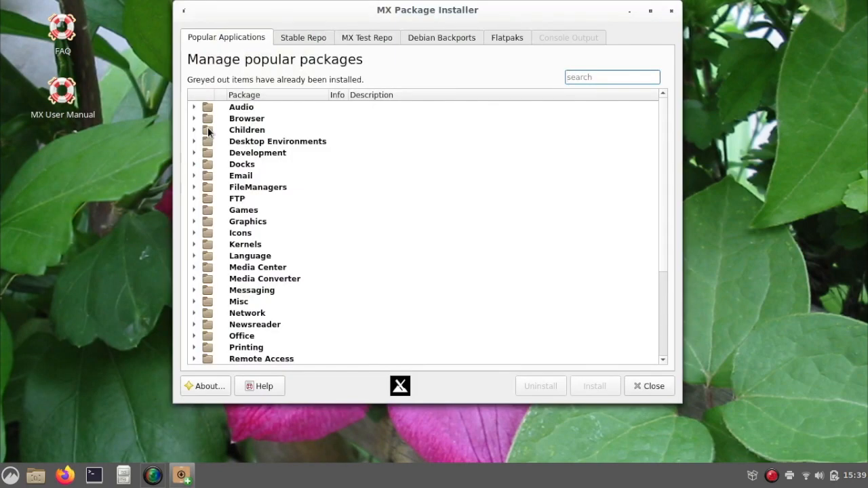
pyautogui.moveTo(229, 324)
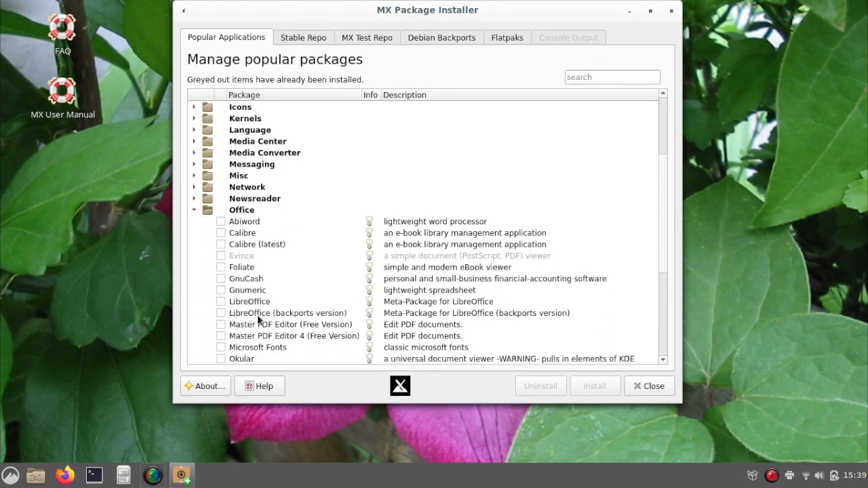
pyautogui.click(250, 301)
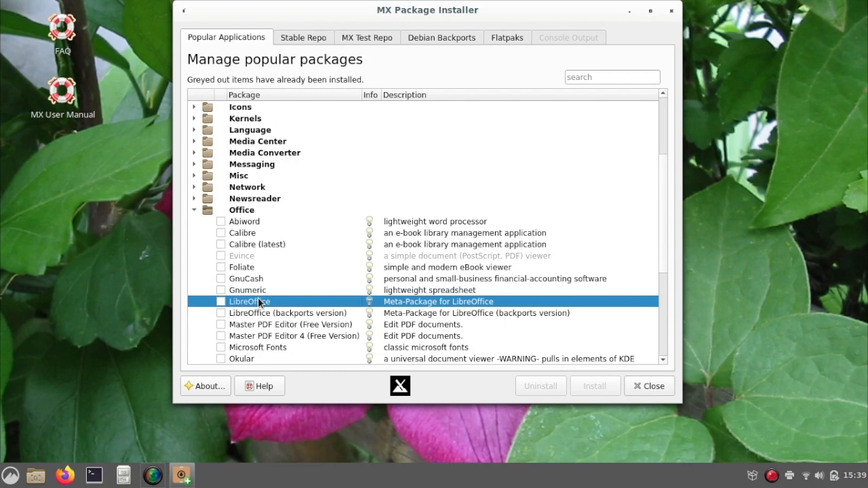
pyautogui.scroll(-3)
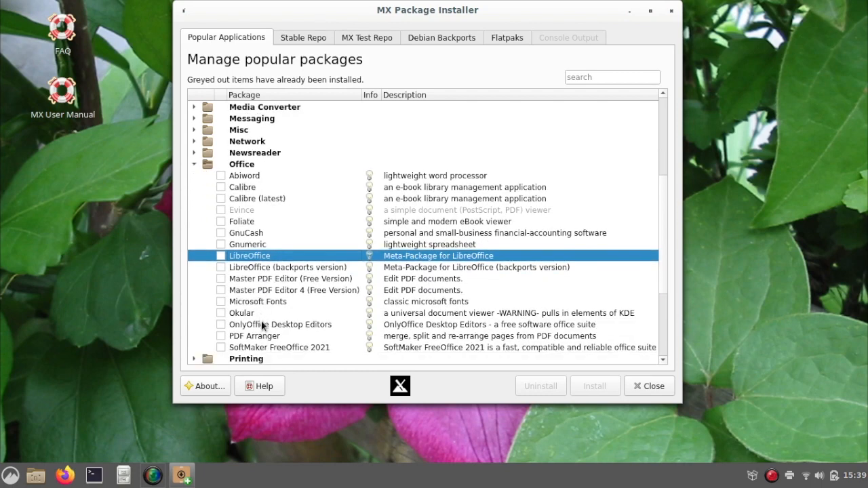
pyautogui.moveTo(460, 309)
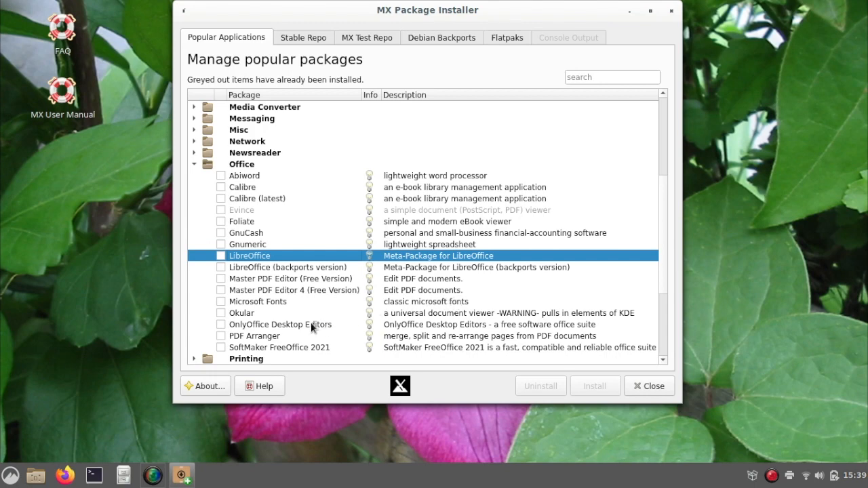
pyautogui.moveTo(311, 356)
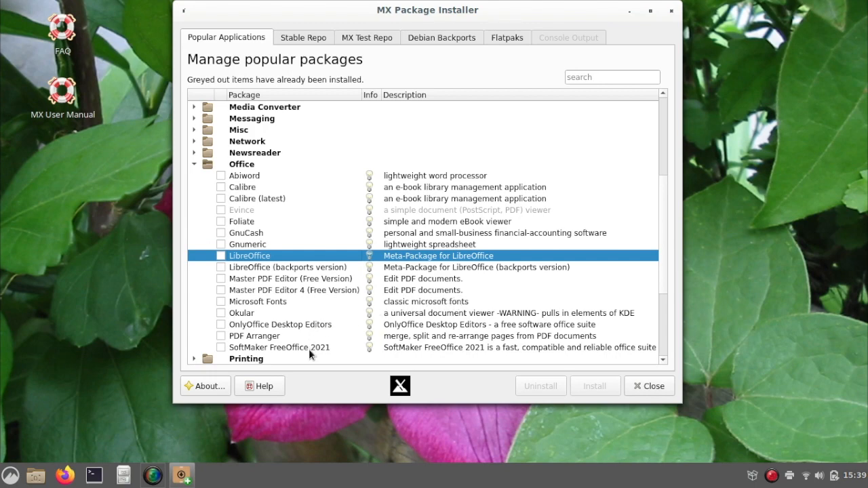
pyautogui.scroll(-3)
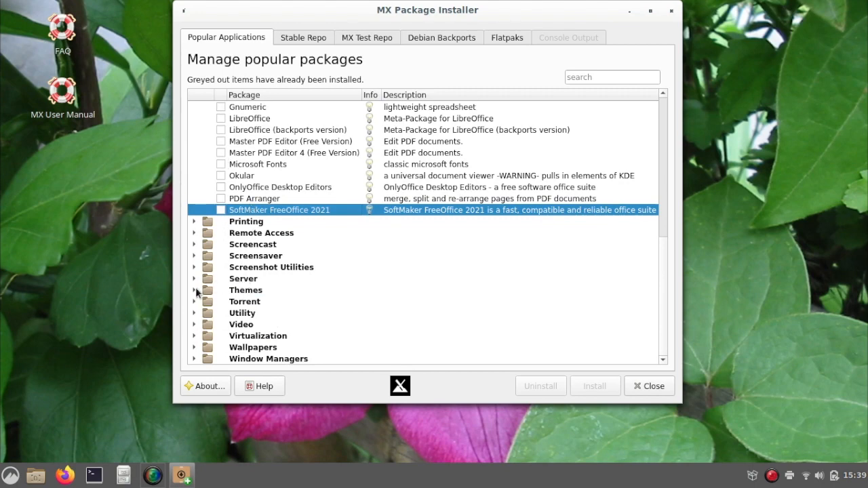
# Expand the Themes package category and bring up the Cinnamon Themes settings.
pyautogui.click(194, 290)
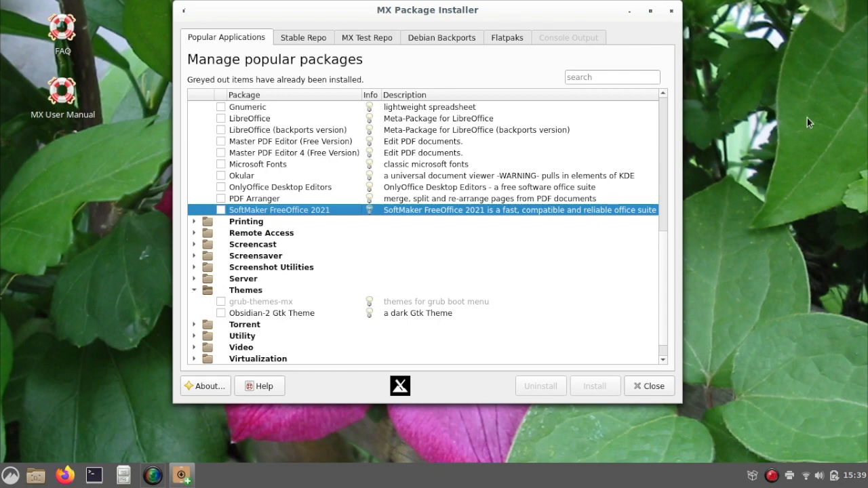
pyautogui.click(648, 386)
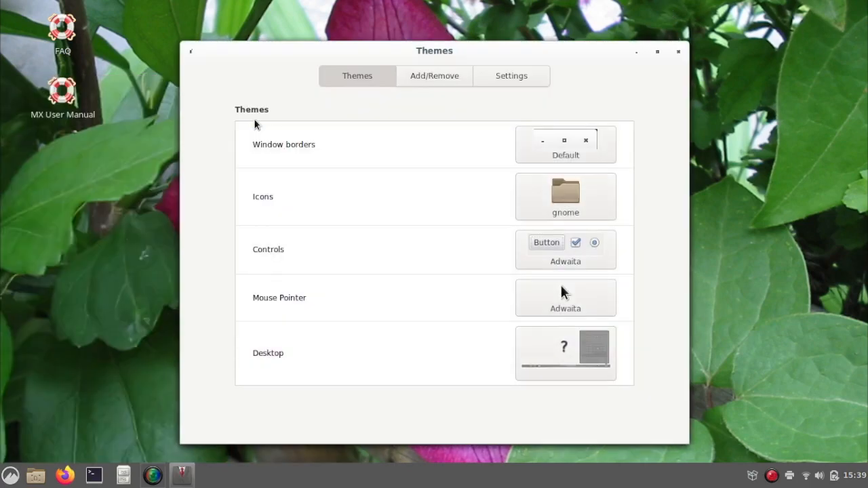
# Browse the window border and icon theme lists and apply Papirus-mxblue-darkpanes icons.
pyautogui.click(566, 145)
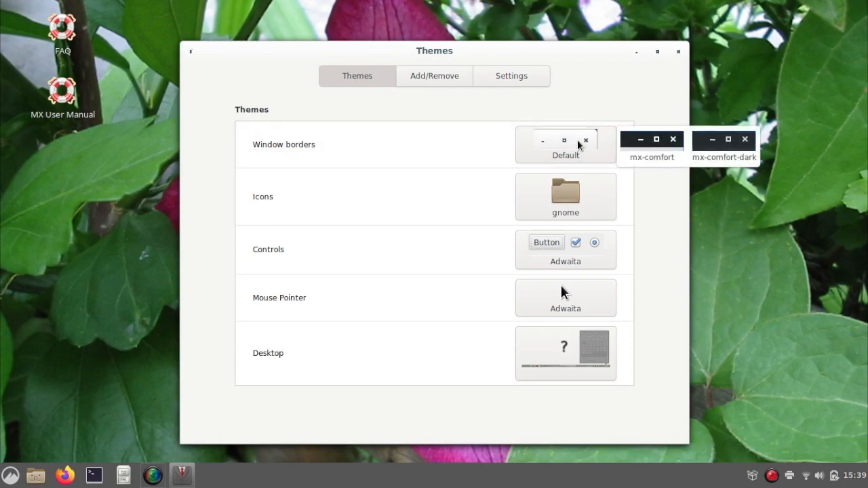
pyautogui.click(565, 197)
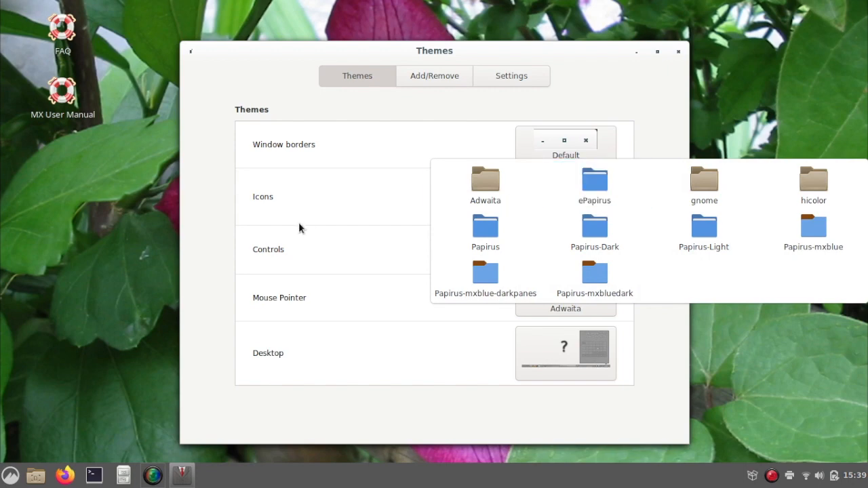
pyautogui.click(704, 186)
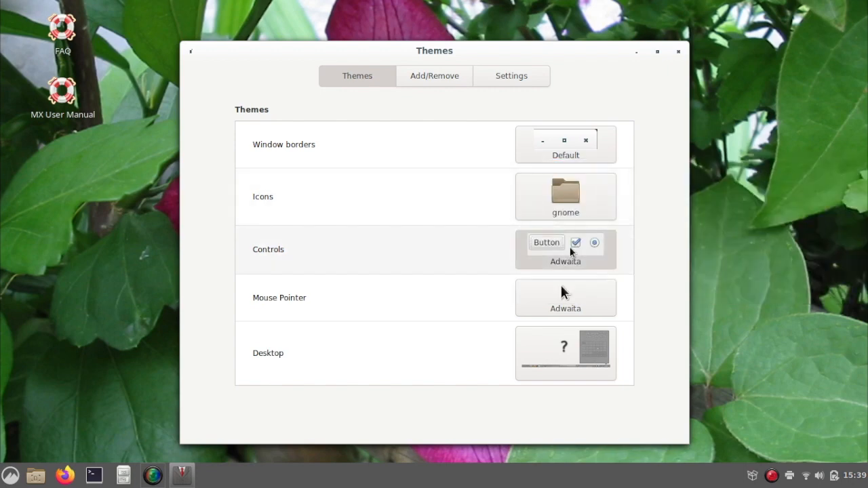
pyautogui.click(565, 249)
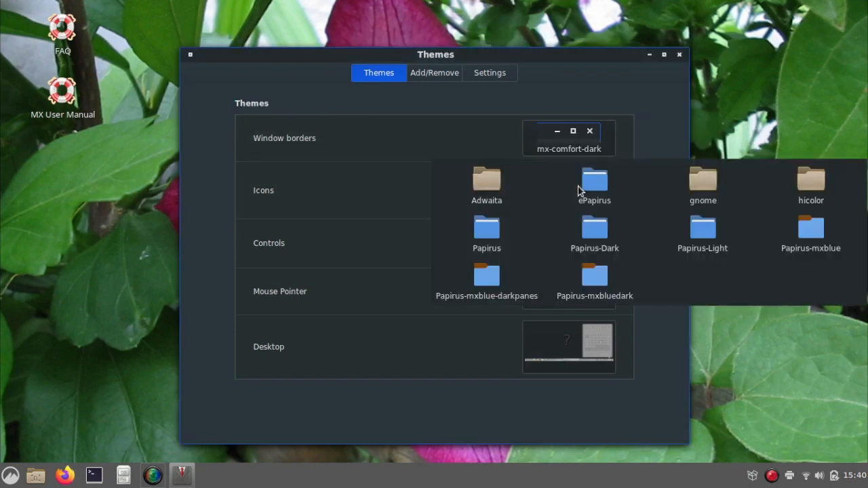
pyautogui.click(486, 279)
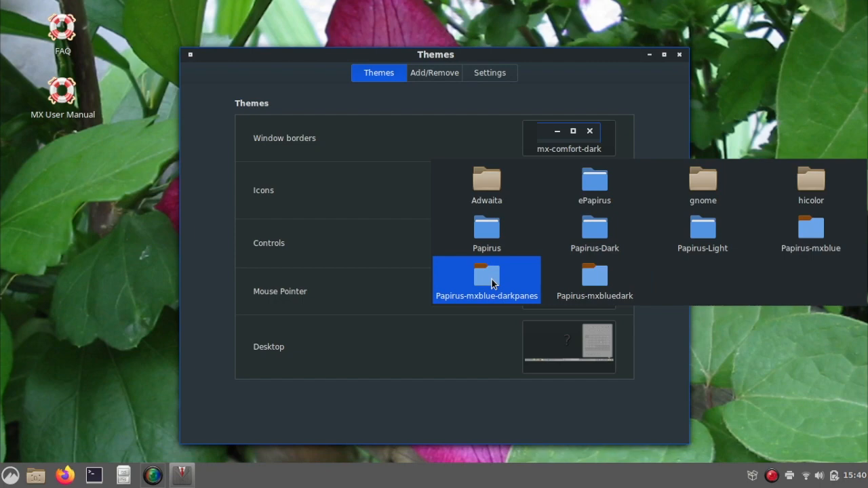
pyautogui.click(486, 276)
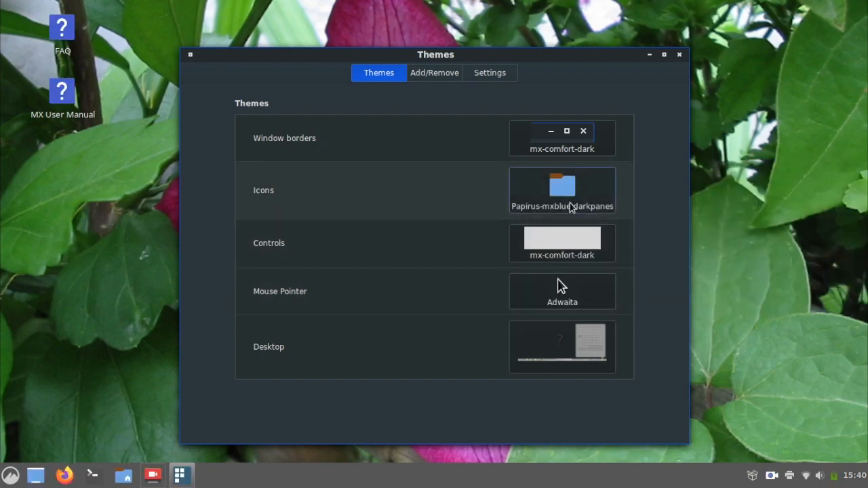
# Switch icons to Papirus-mxblue and the desktop theme to mx-comfort-dark.
pyautogui.click(561, 190)
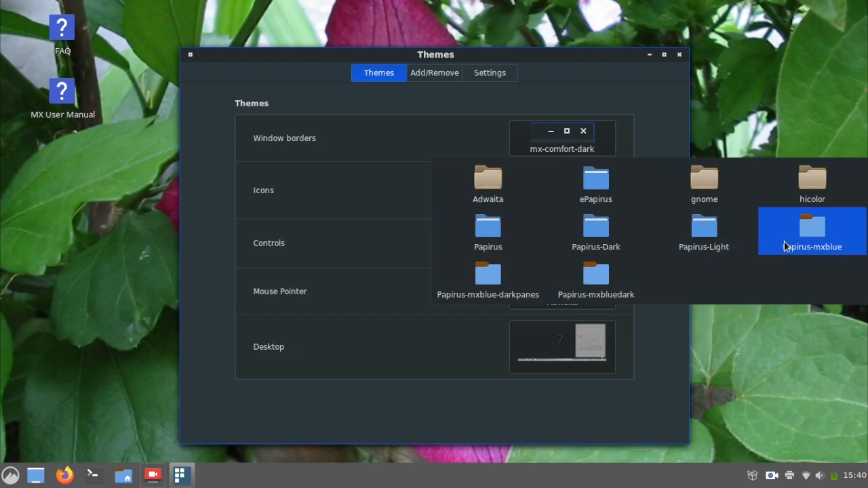
pyautogui.click(813, 230)
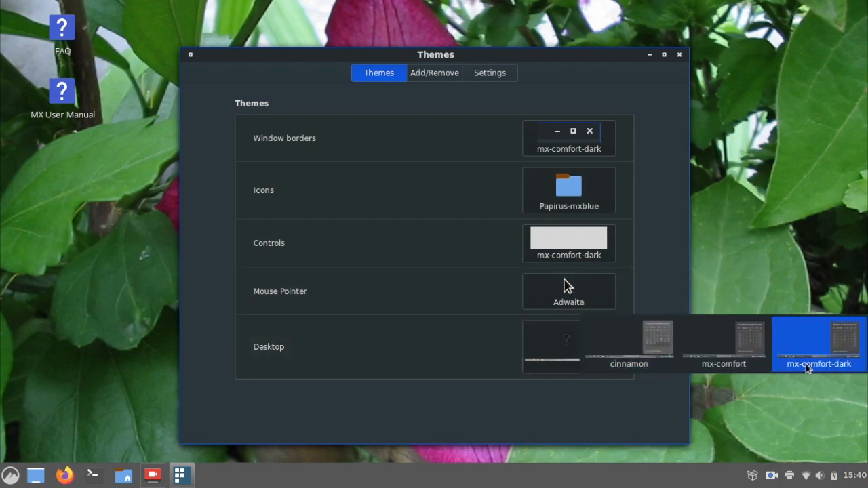
pyautogui.click(818, 344)
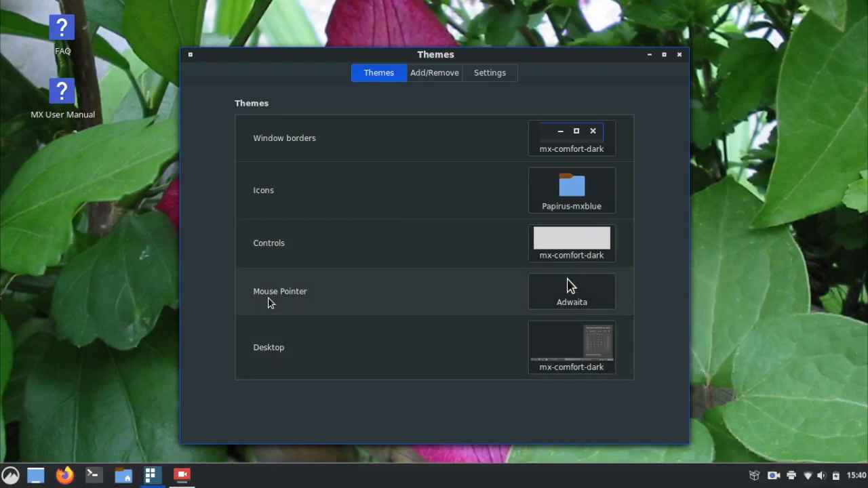
pyautogui.click(10, 475)
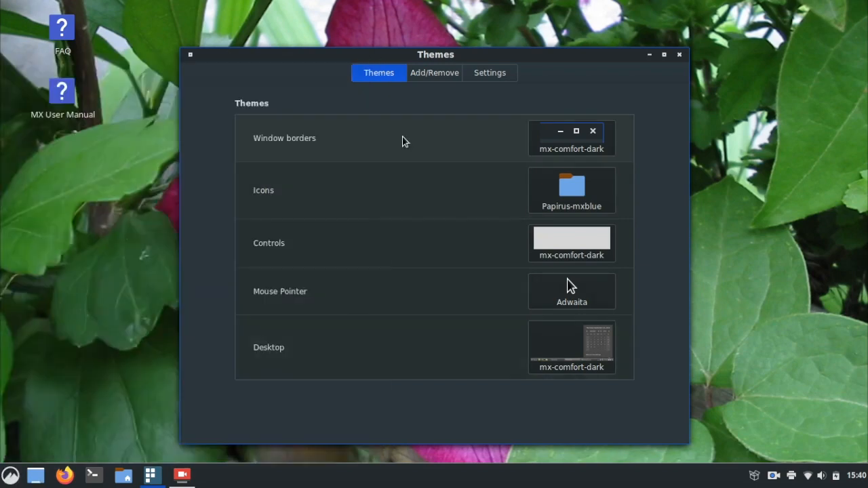
# Bring up the Add/Remove downloadable themes catalogue and update its out-of-date cache.
pyautogui.click(435, 72)
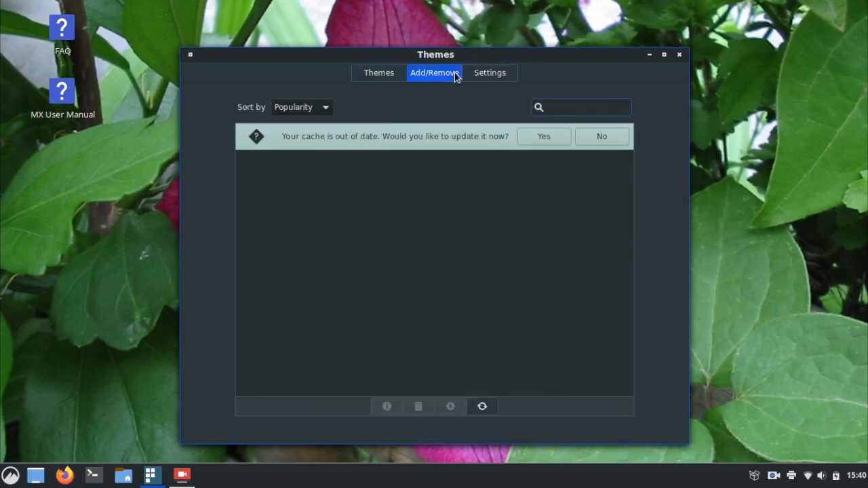
pyautogui.click(543, 136)
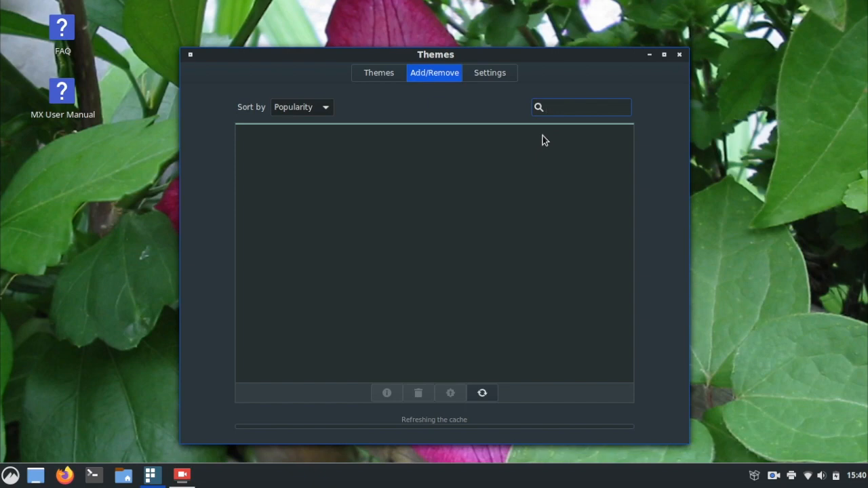
pyautogui.click(581, 107)
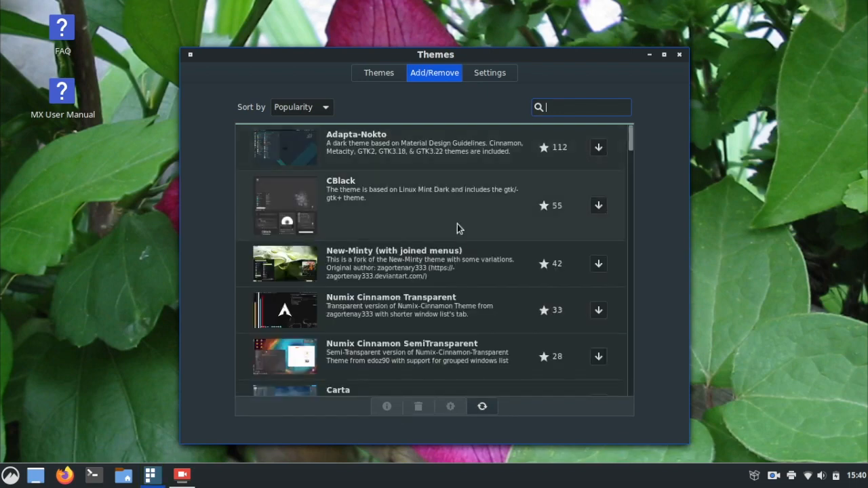
# Scroll through the downloadable themes by popularity, then show the Settings tab's scrollbar options.
pyautogui.scroll(-3)
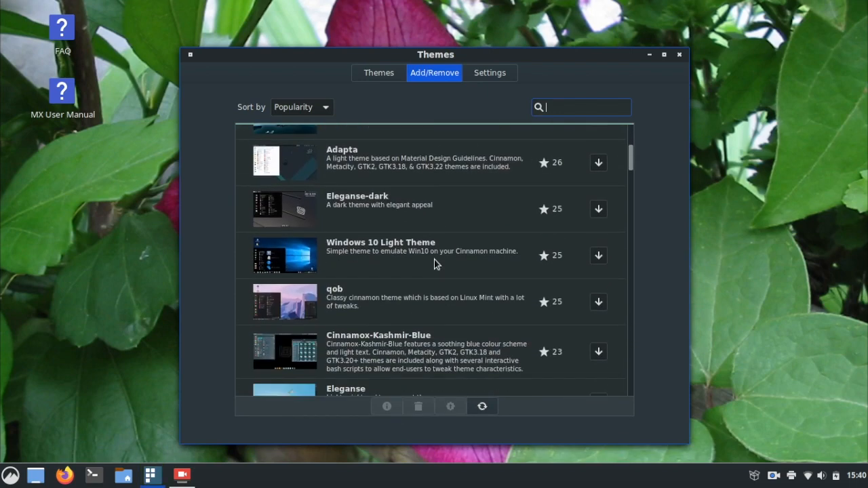
pyautogui.scroll(-3)
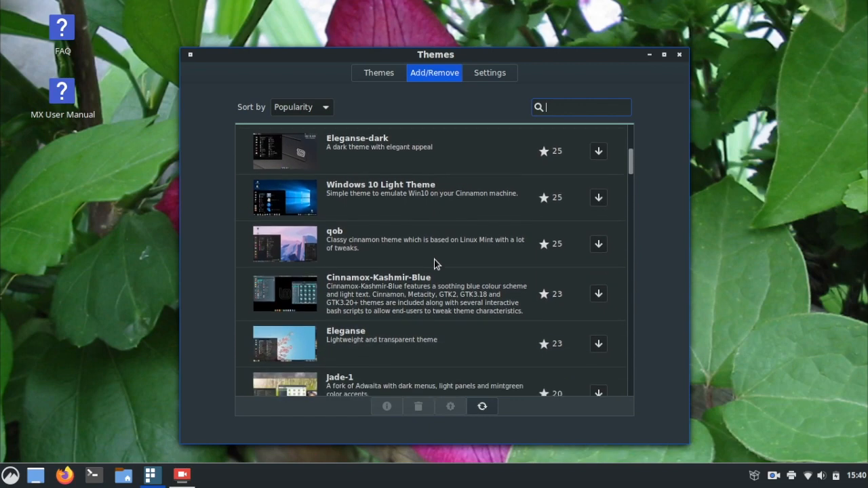
pyautogui.scroll(-3)
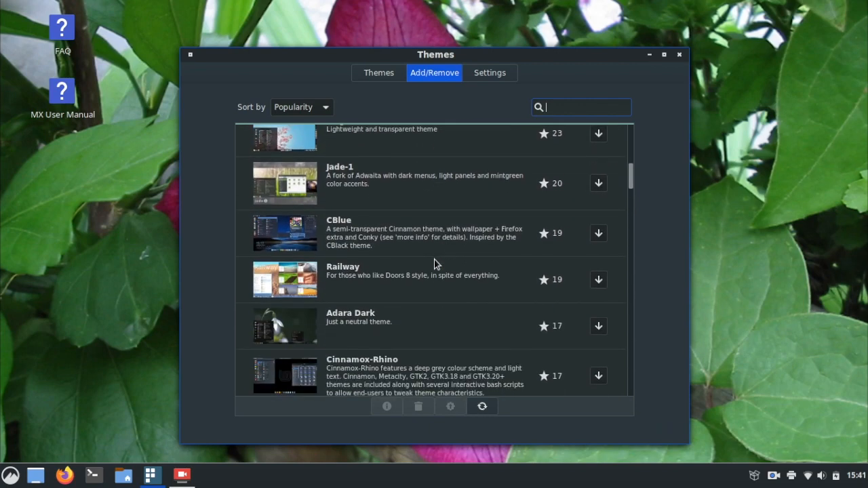
pyautogui.scroll(-3)
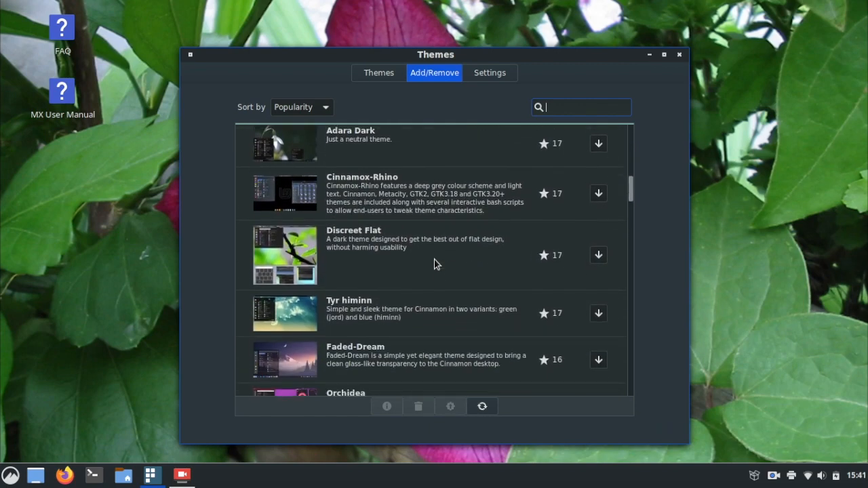
pyautogui.scroll(-3)
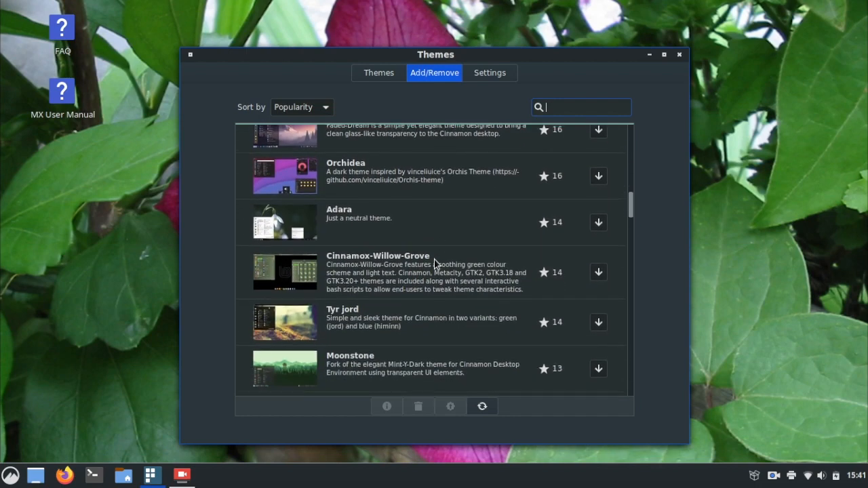
pyautogui.click(489, 73)
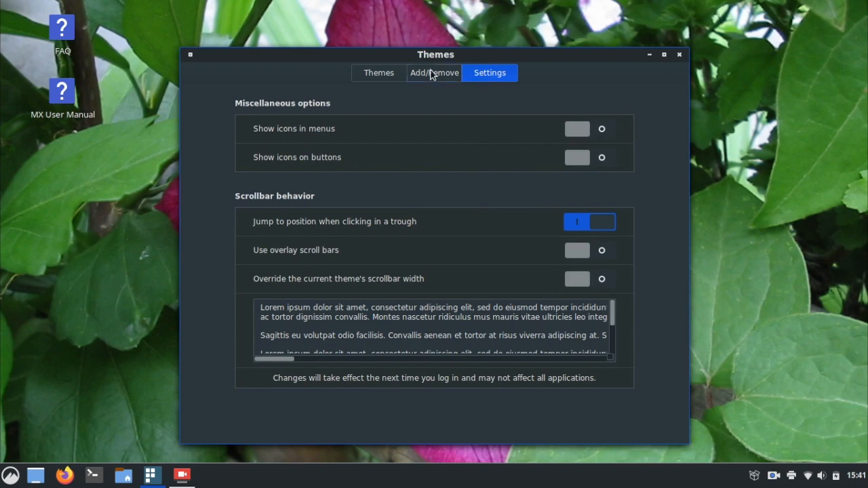
# On the Themes tab set window borders to mx-comfort and icons to Adwaita.
pyautogui.click(379, 72)
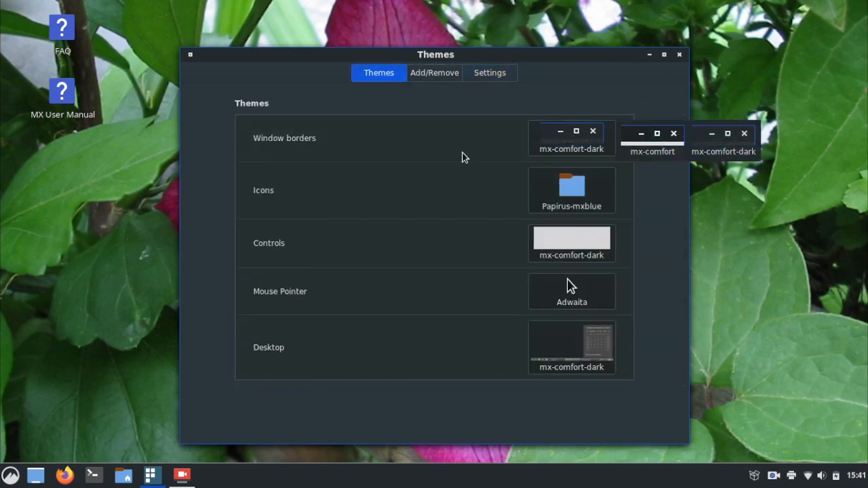
pyautogui.click(723, 139)
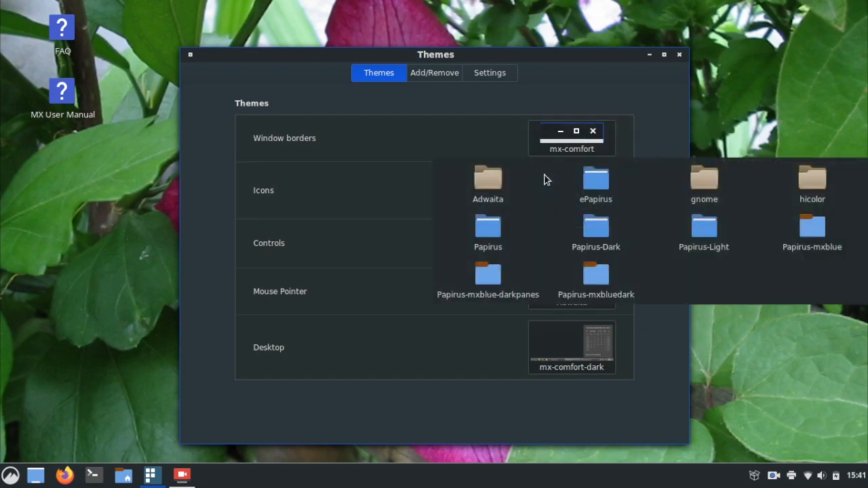
pyautogui.click(488, 184)
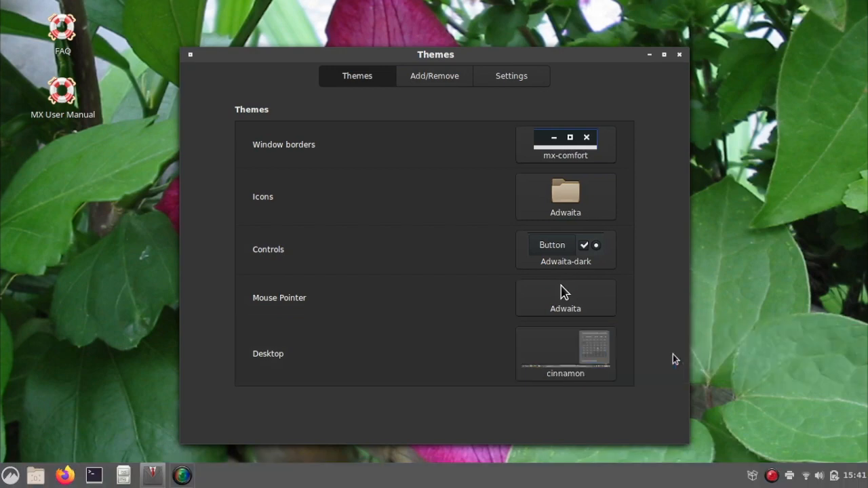
pyautogui.moveTo(685, 60)
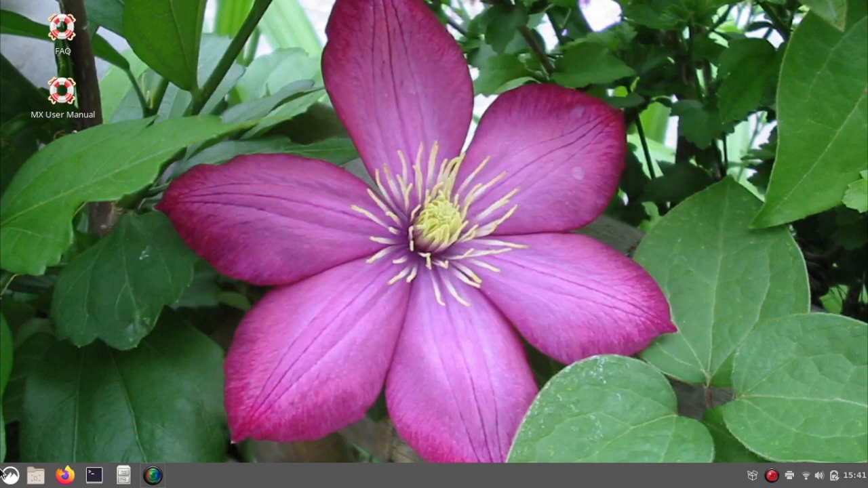
# Bring up the applications menu and look through the Accessories category.
pyautogui.click(10, 474)
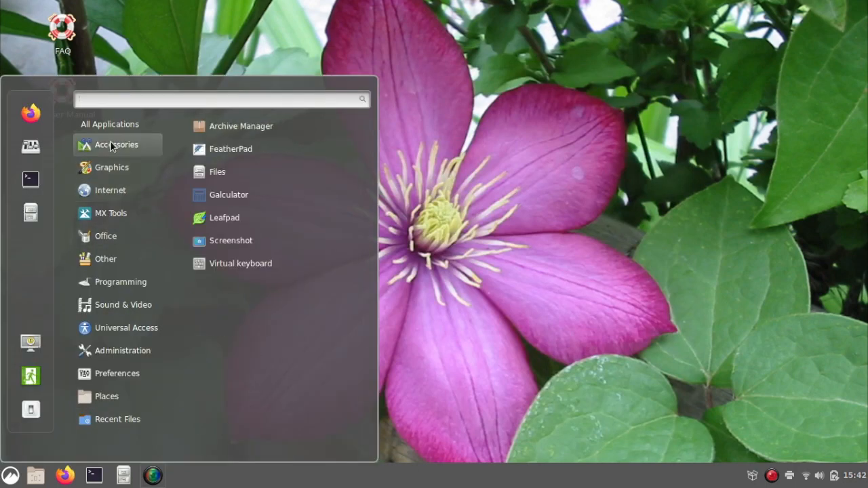
pyautogui.click(109, 124)
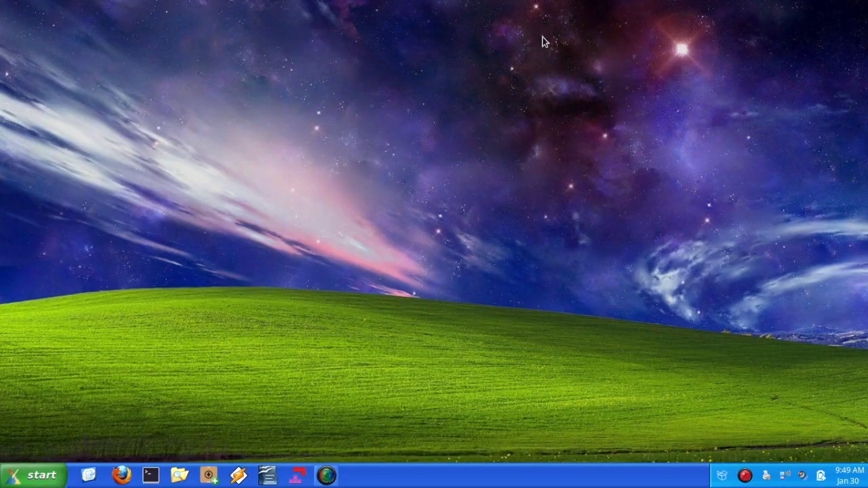
pyautogui.moveTo(250, 372)
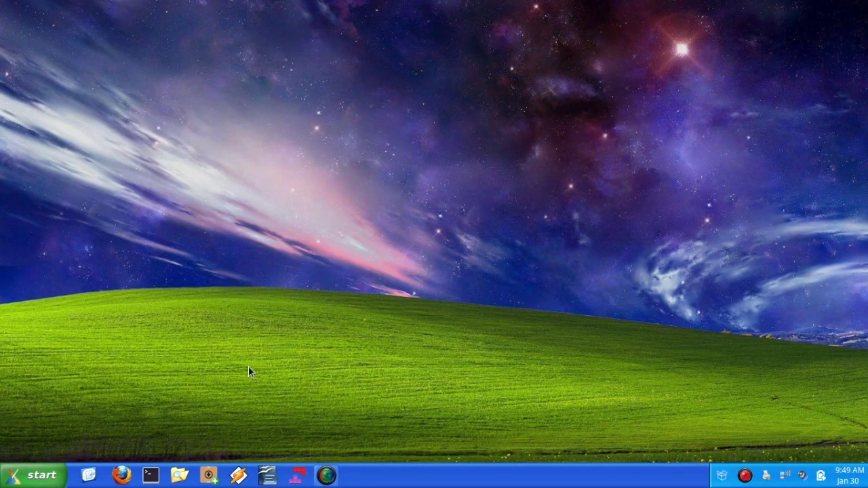
pyautogui.moveTo(122, 414)
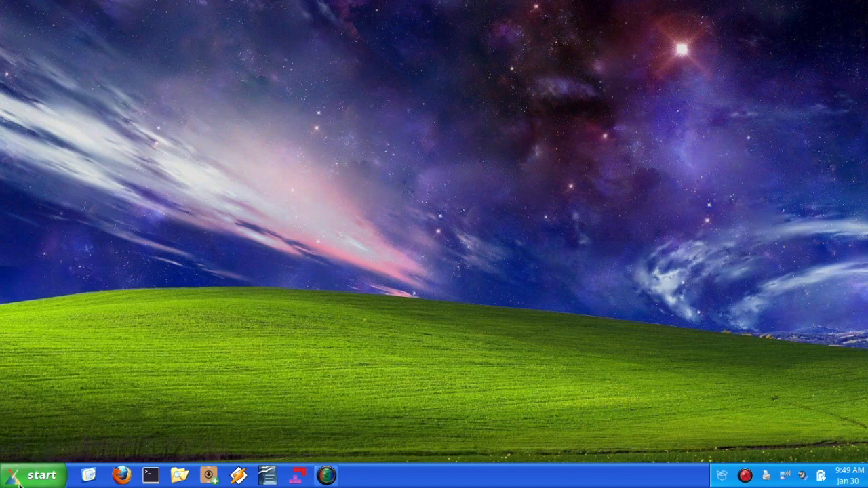
pyautogui.click(35, 474)
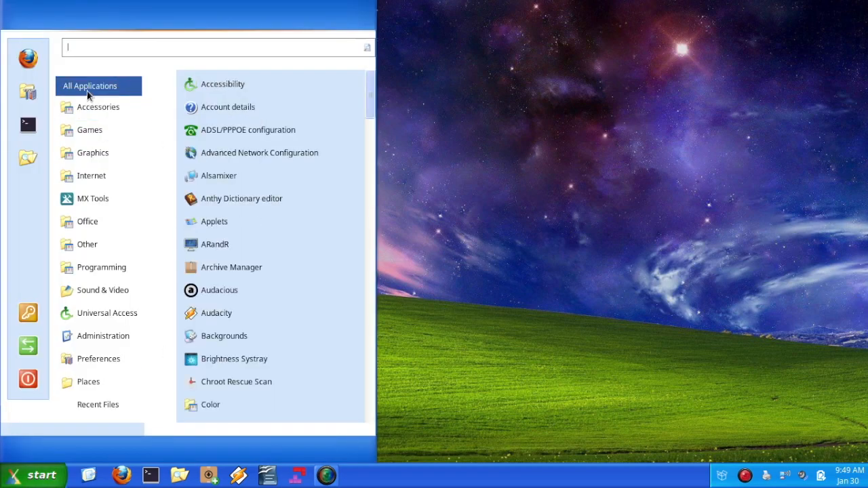
pyautogui.click(88, 130)
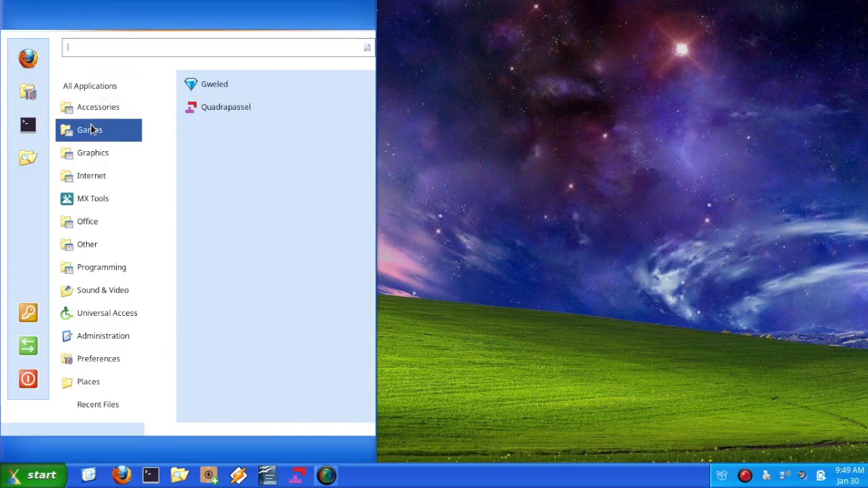
pyautogui.moveTo(256, 106)
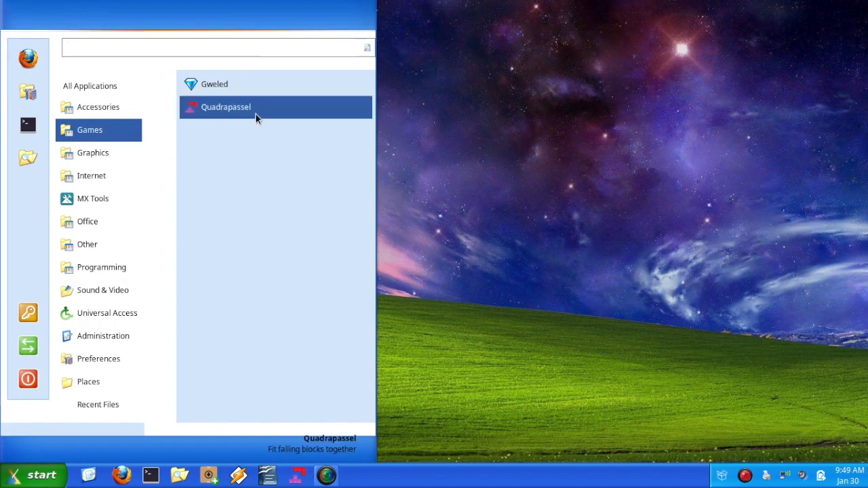
pyautogui.click(214, 84)
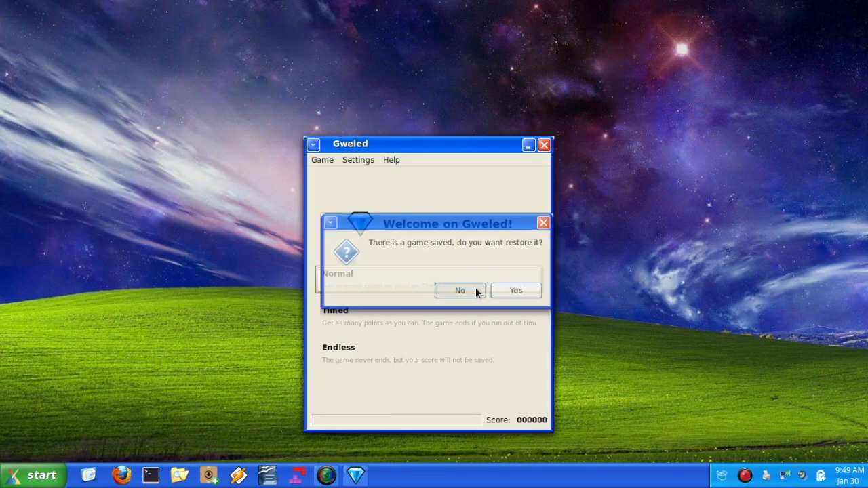
pyautogui.click(460, 291)
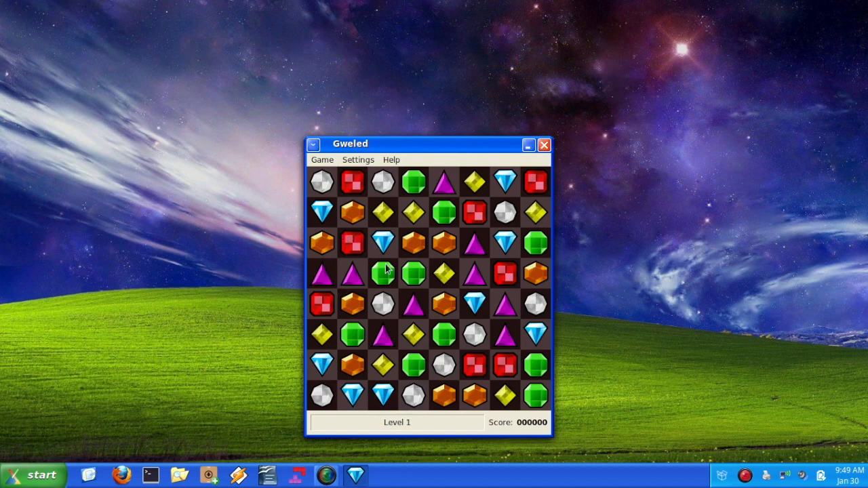
pyautogui.click(474, 304)
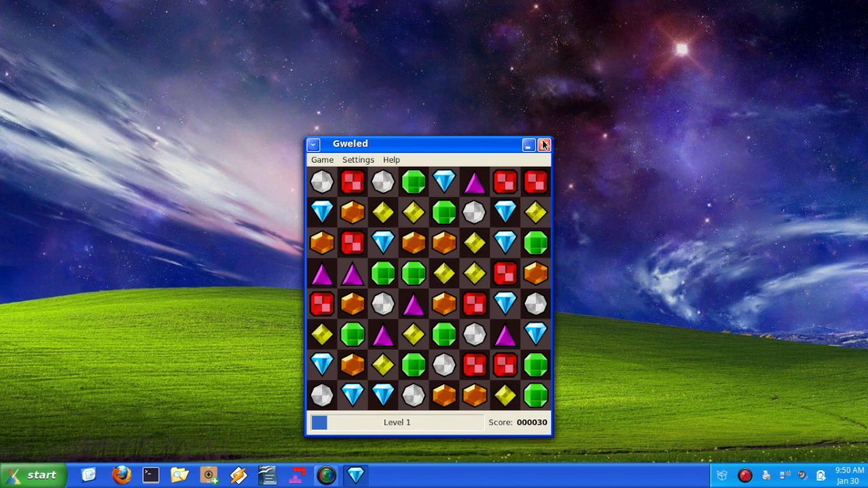
pyautogui.click(544, 145)
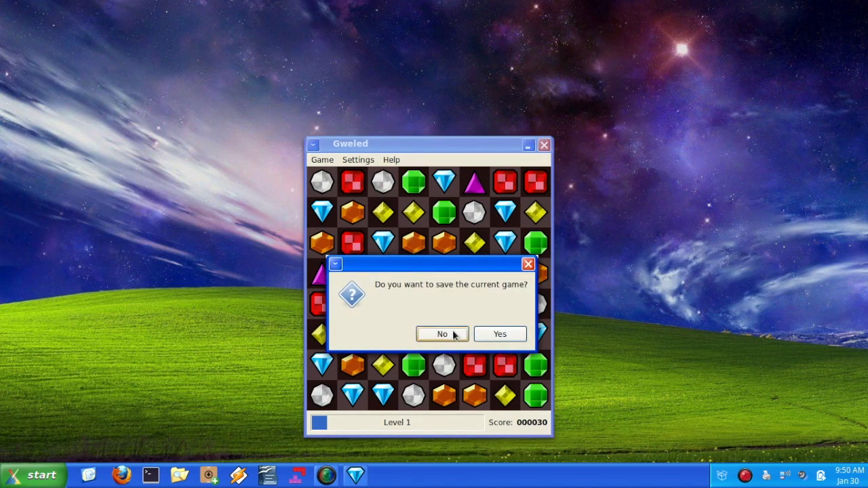
pyautogui.click(442, 334)
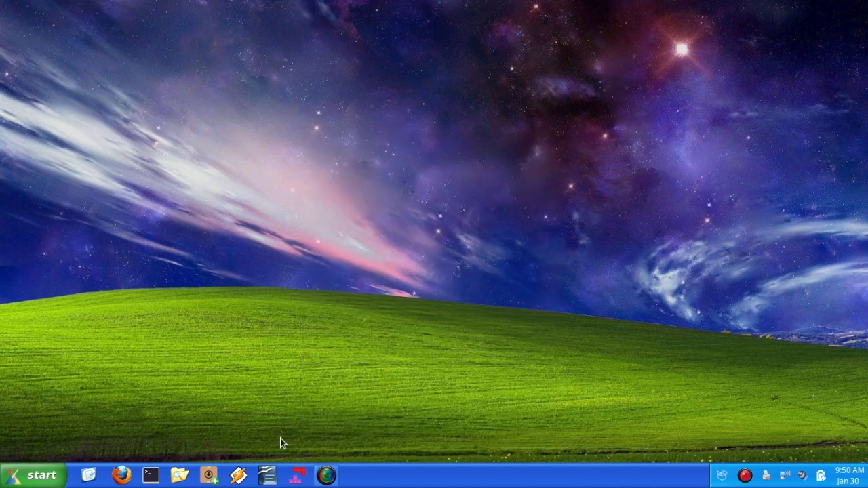
pyautogui.moveTo(321, 411)
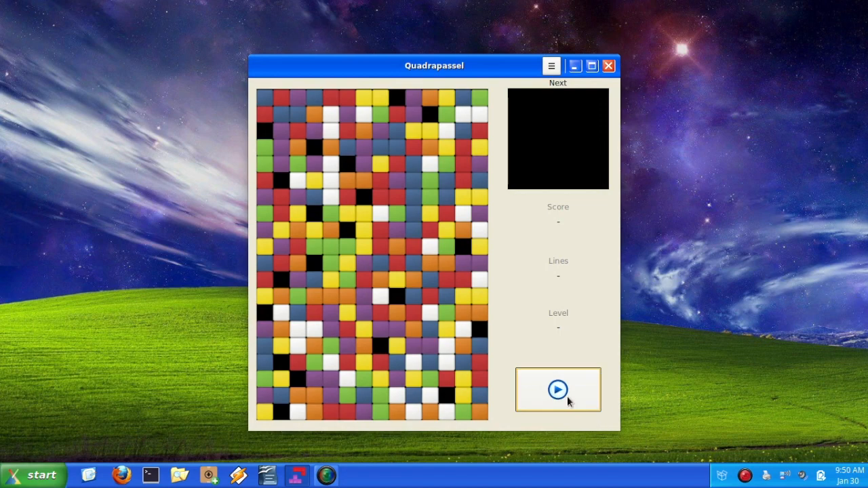
pyautogui.click(557, 390)
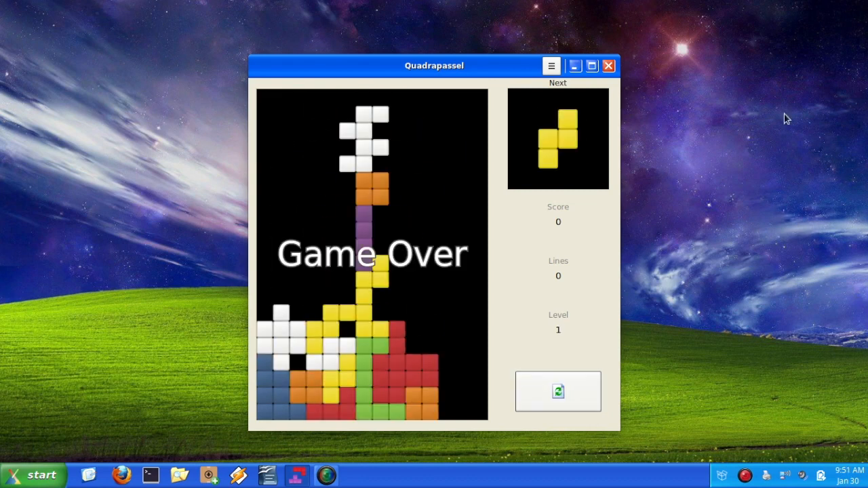
pyautogui.click(608, 65)
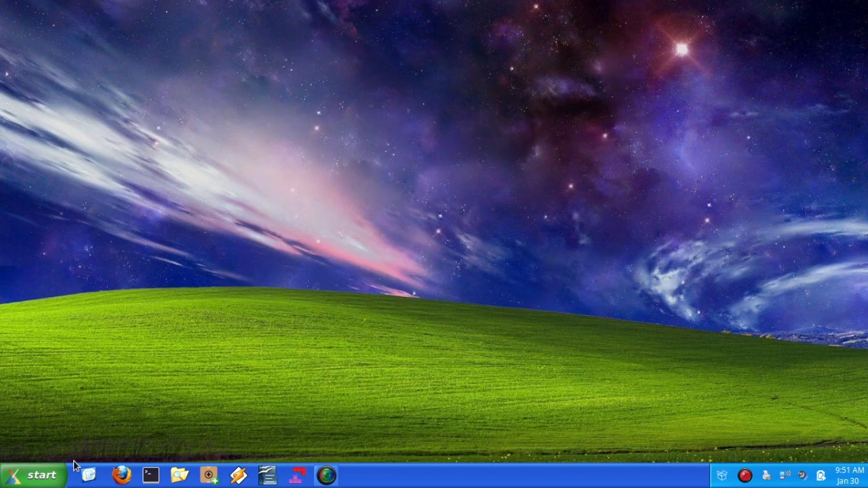
# Browse the start menu's Graphics and Internet categories, ending with OpenOffice Writer launched.
pyautogui.click(34, 474)
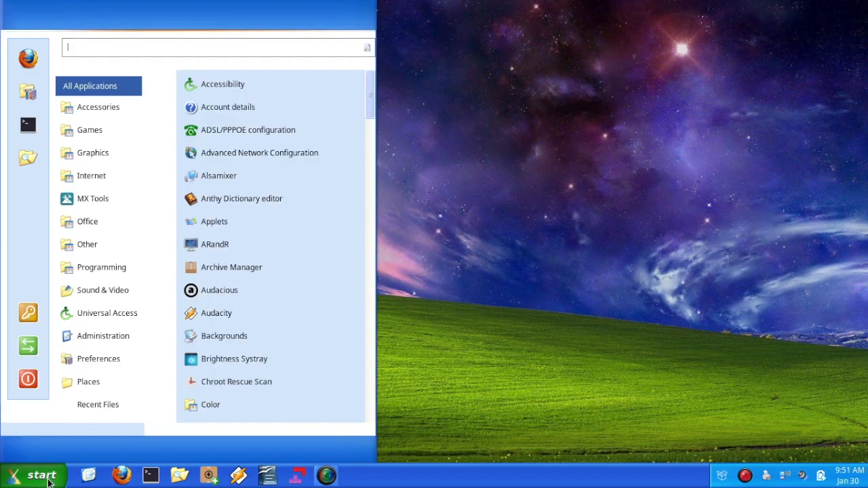
pyautogui.click(88, 129)
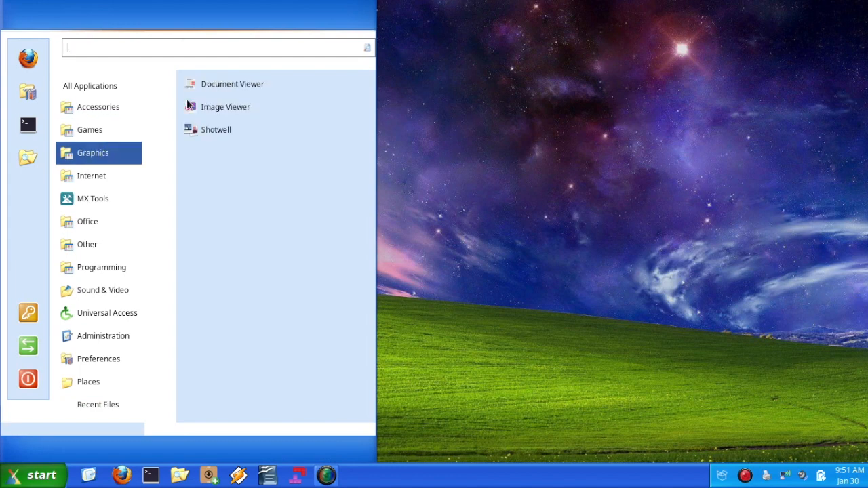
pyautogui.moveTo(285, 129)
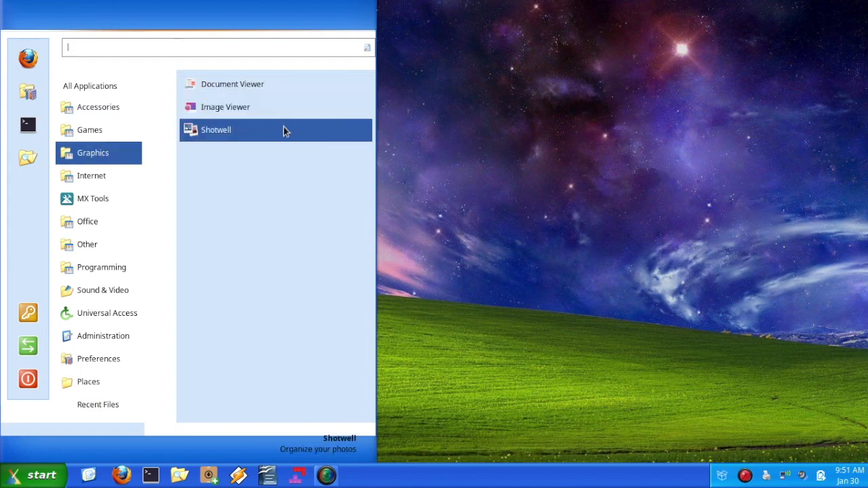
pyautogui.click(91, 175)
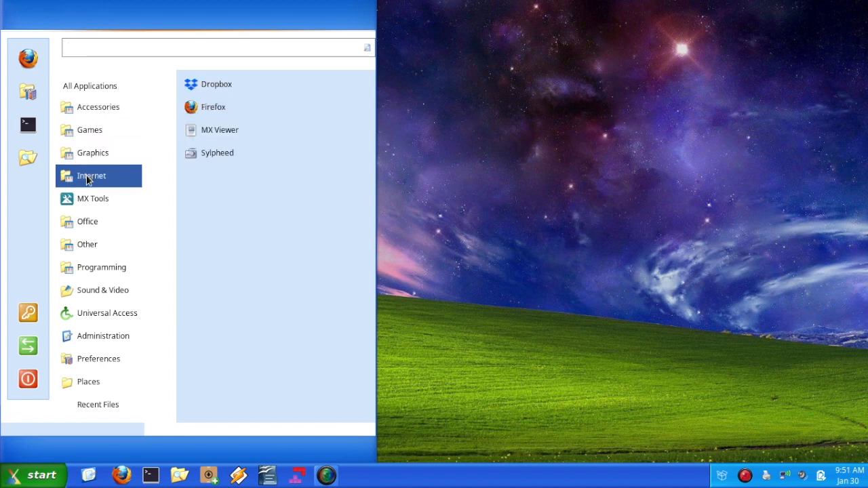
pyautogui.click(217, 47)
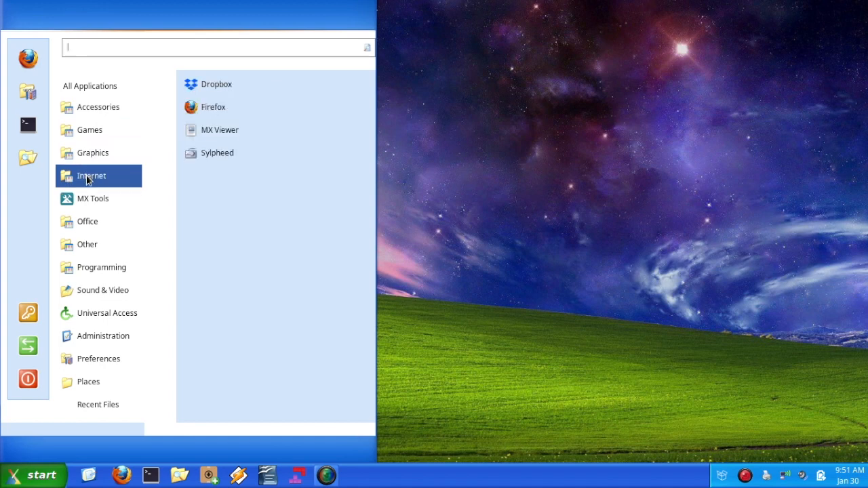
pyautogui.click(87, 221)
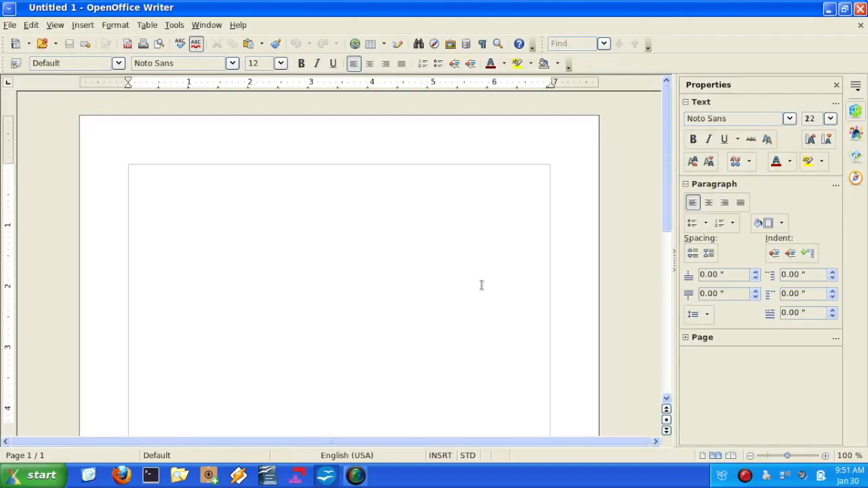
# Write the line 'Windows XP Office Baby.' in the blank Writer document.
pyautogui.write('Wi')
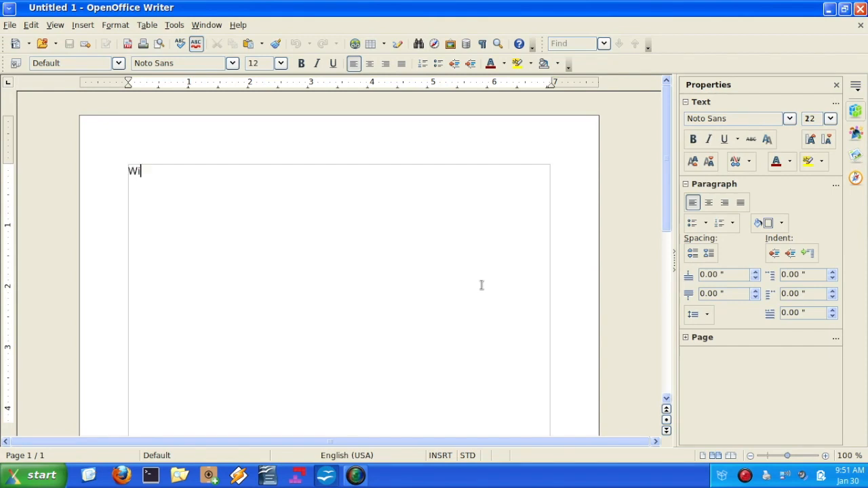
pyautogui.write('ndows')
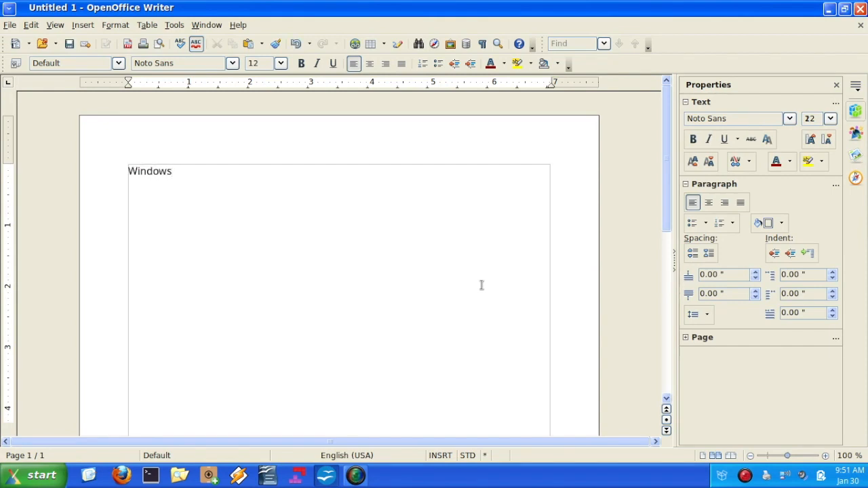
pyautogui.write('XP Office')
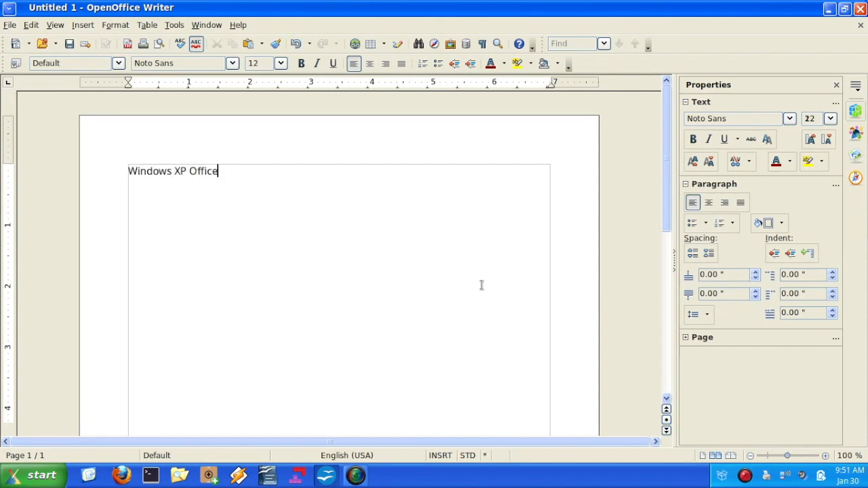
pyautogui.write('Baby.')
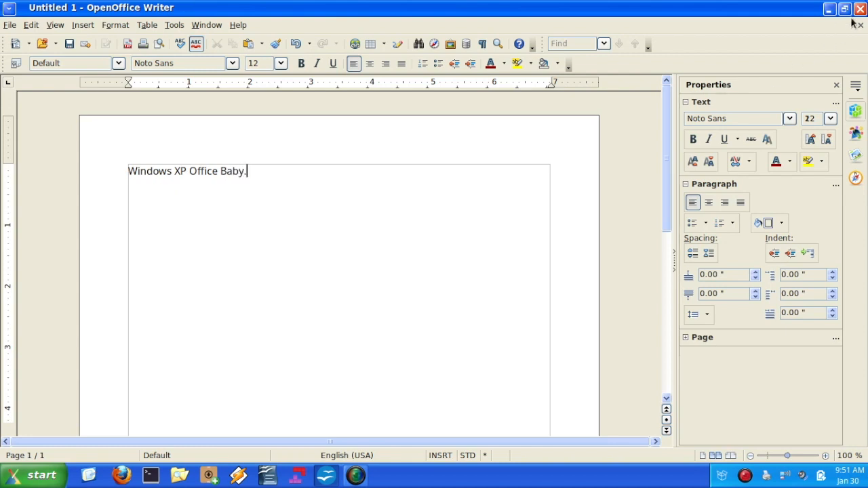
# Close Writer and discard the unsaved text.
pyautogui.click(860, 7)
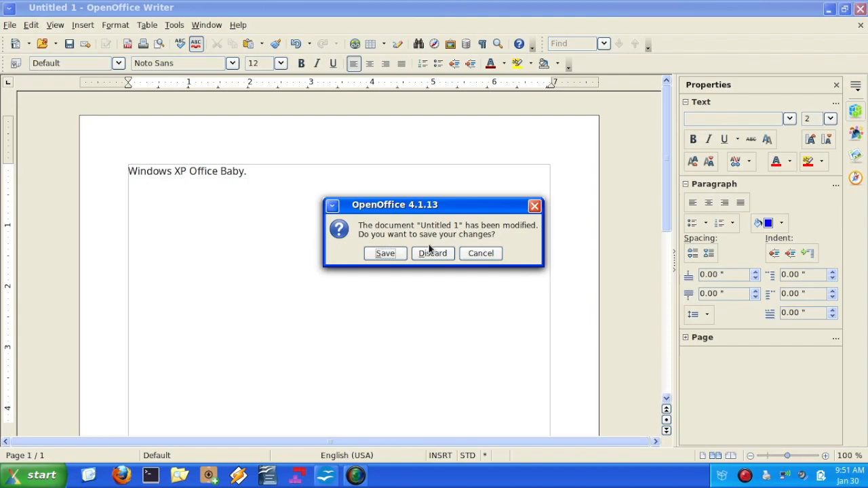
pyautogui.click(432, 253)
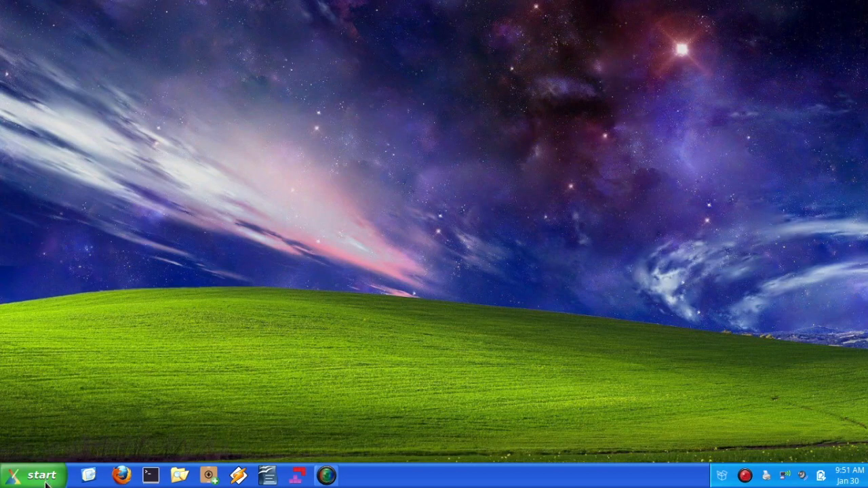
# Browse the start menu's Sound & Video program list, showing Audacity, SMPlayer and VLC.
pyautogui.click(35, 474)
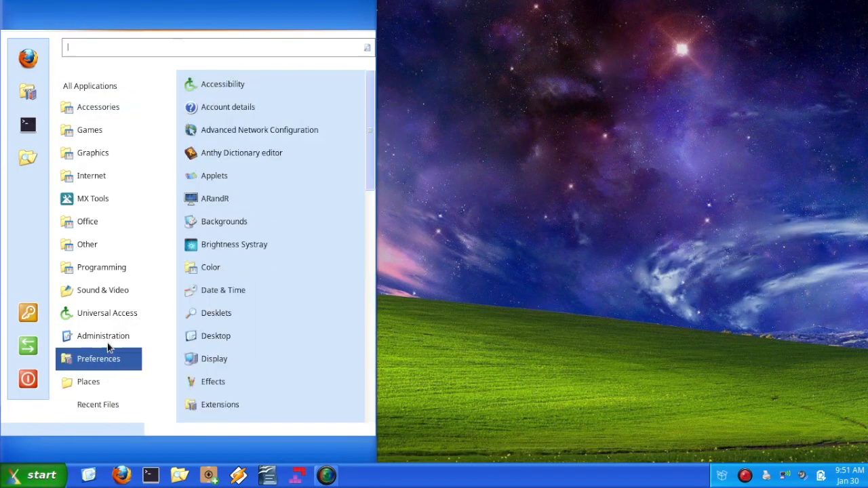
pyautogui.click(103, 290)
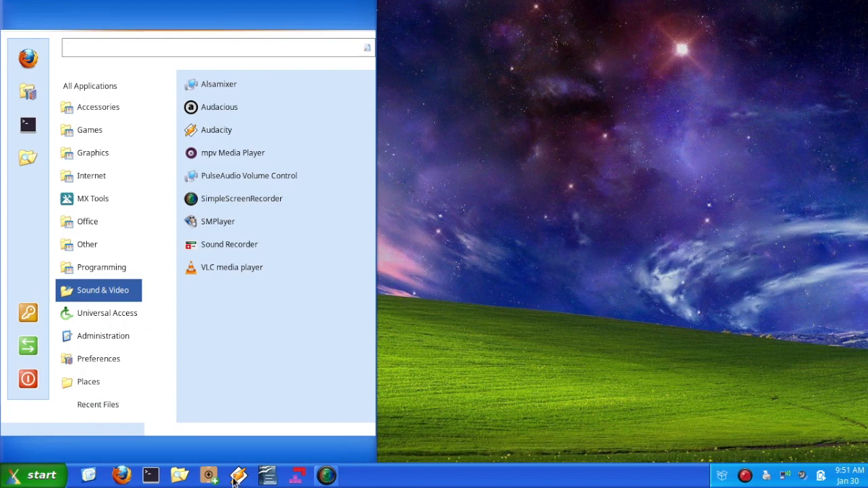
pyautogui.click(88, 222)
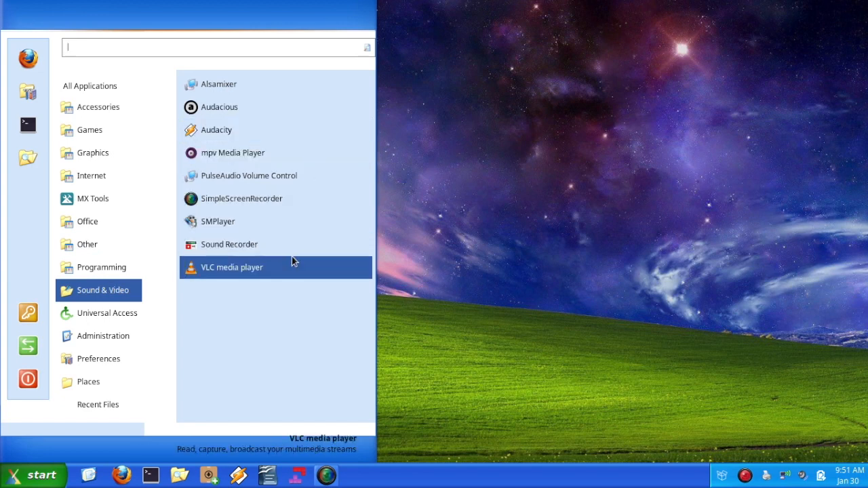
pyautogui.moveTo(274, 176)
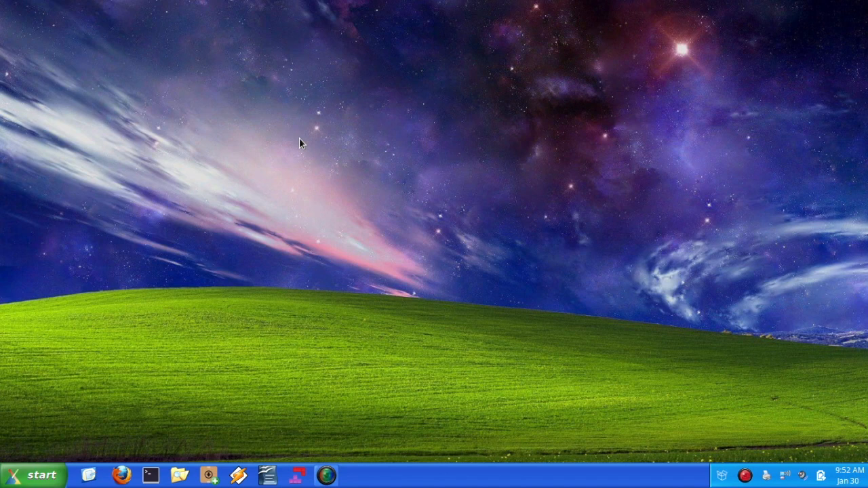
pyautogui.moveTo(265, 298)
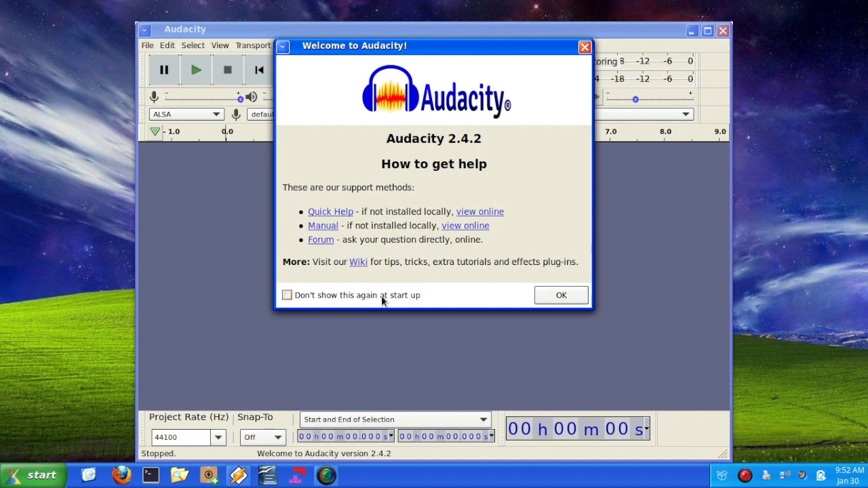
# Dismiss Audacity's welcome dialog and quit the audio editor.
pyautogui.click(561, 295)
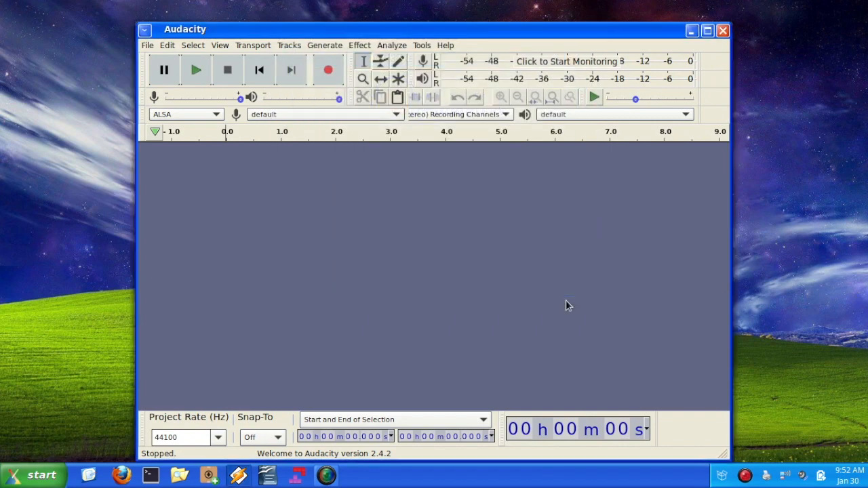
pyautogui.moveTo(748, 103)
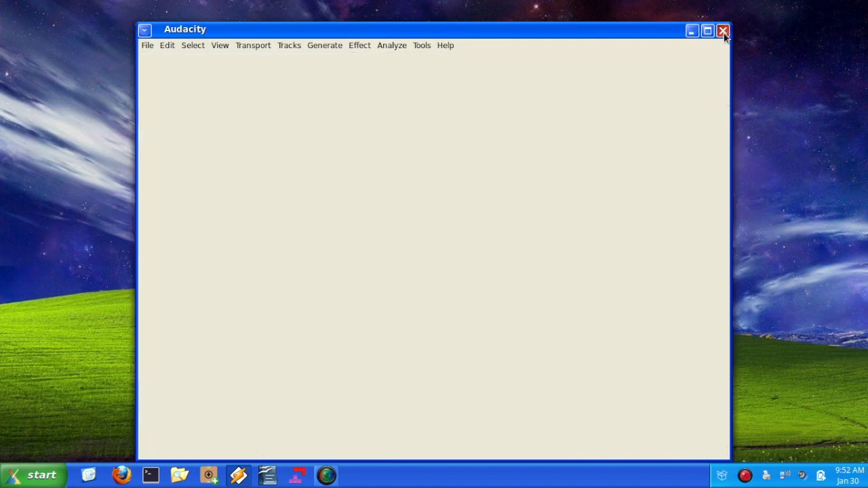
pyautogui.click(723, 31)
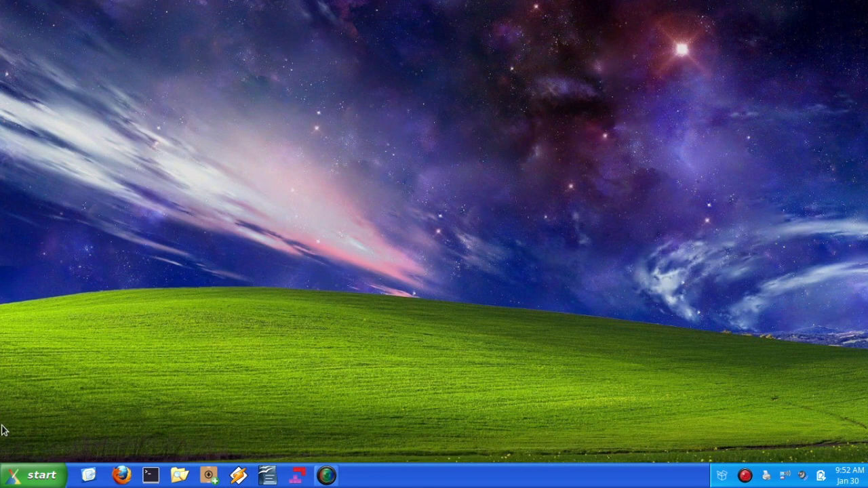
pyautogui.moveTo(123, 474)
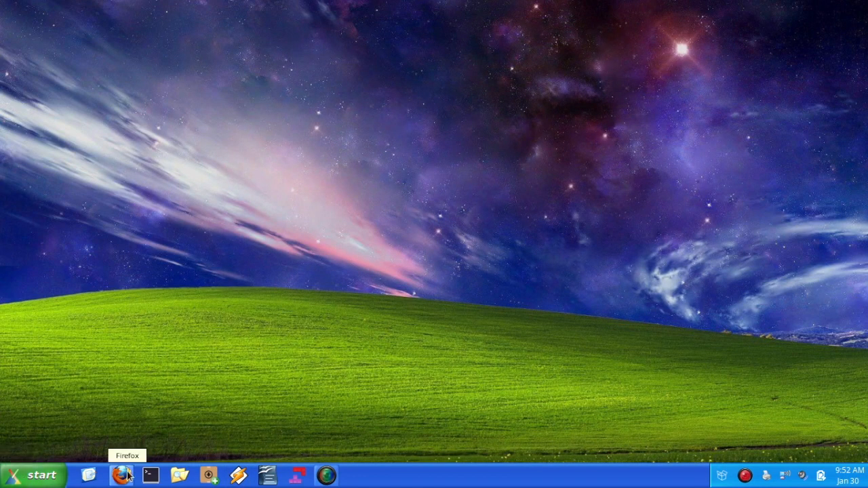
pyautogui.moveTo(138, 430)
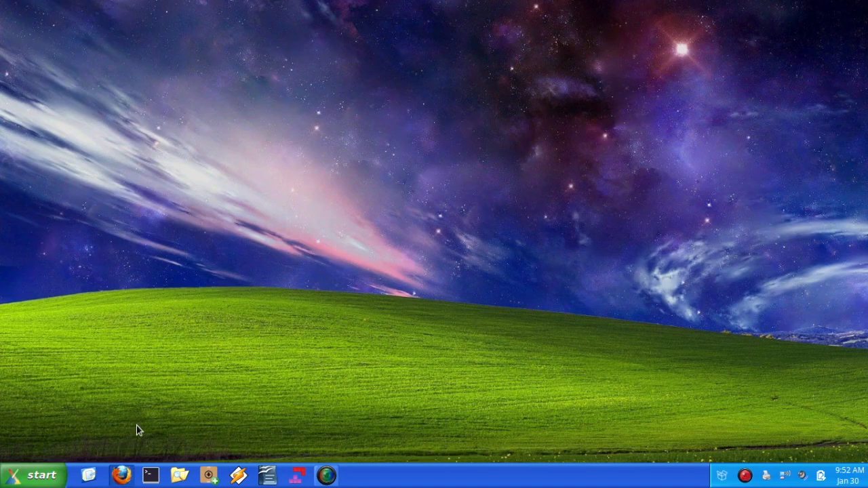
# Launch Firefox from the taskbar onto the Christian Linux Users Facebook group page.
pyautogui.click(121, 474)
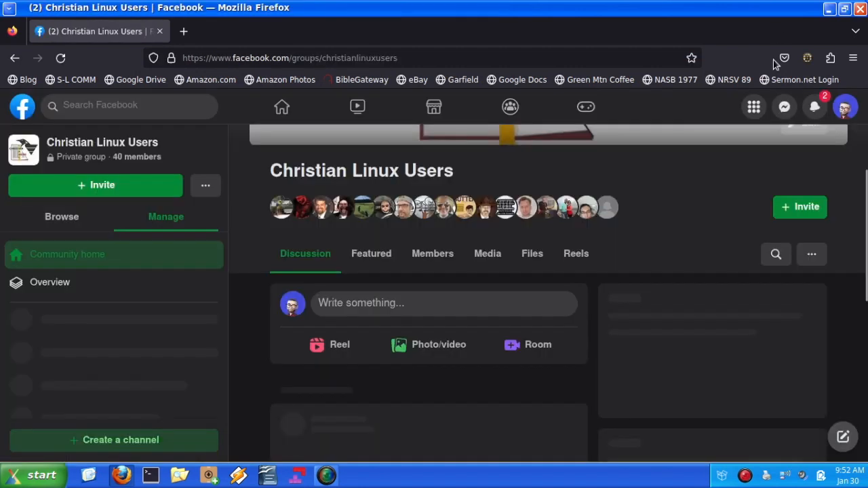
pyautogui.moveTo(744, 239)
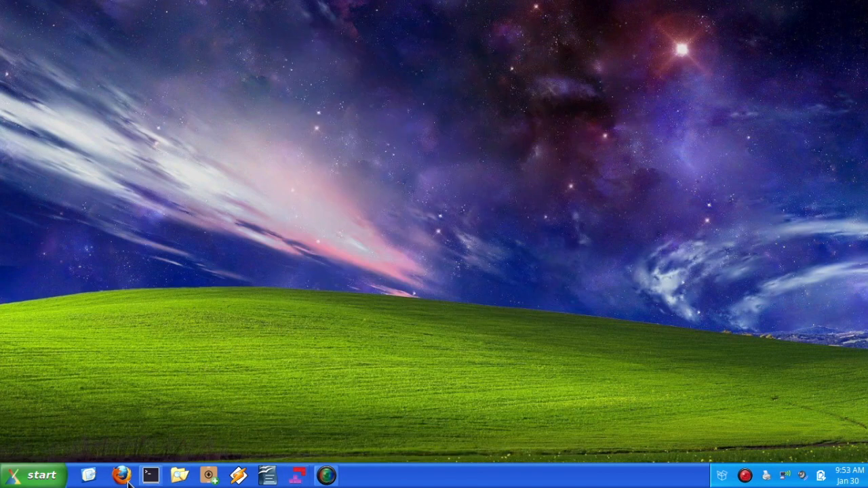
# Browse the start menu's Sound & Video and Preferences program lists.
pyautogui.click(37, 474)
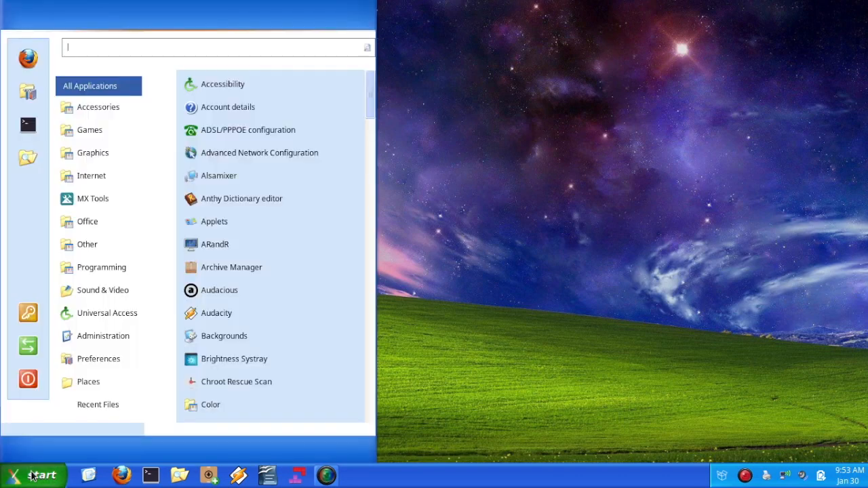
pyautogui.click(87, 221)
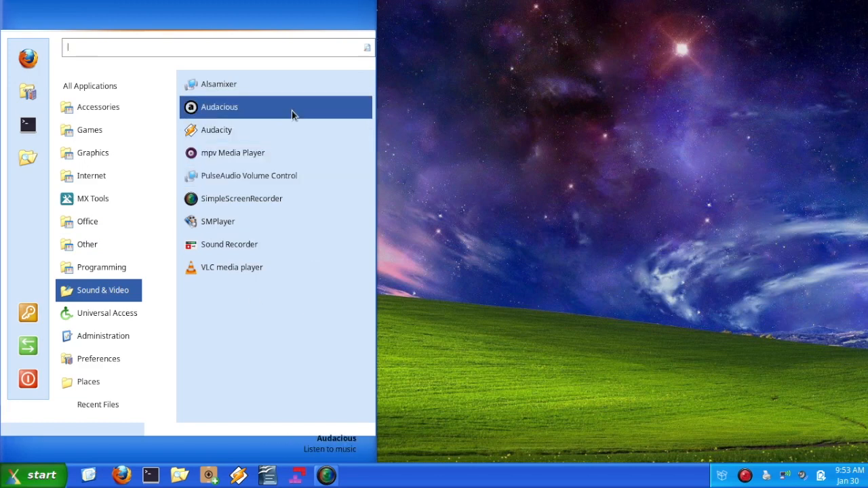
pyautogui.moveTo(285, 221)
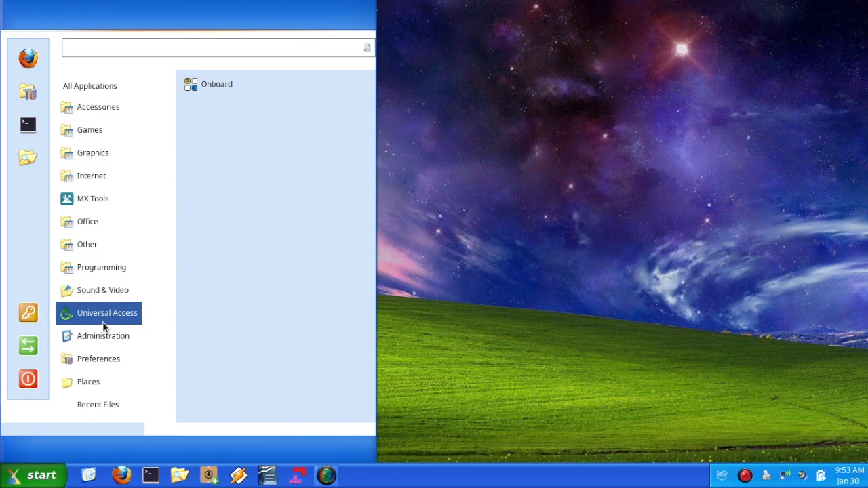
pyautogui.click(98, 358)
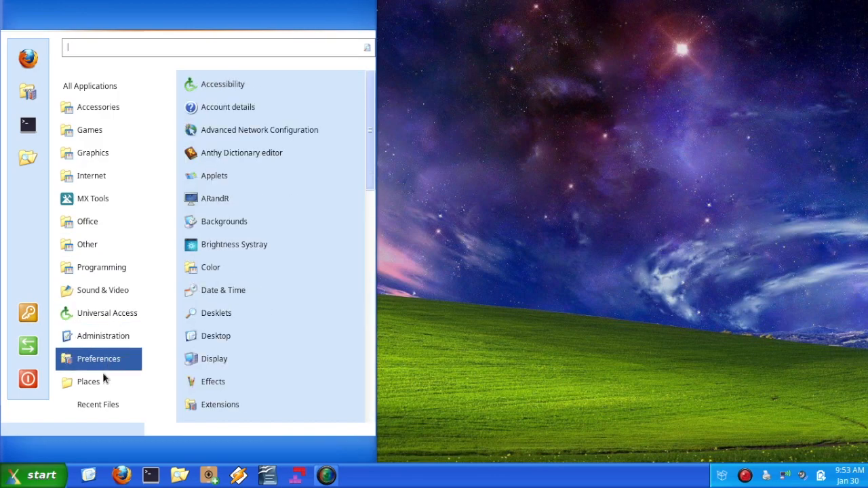